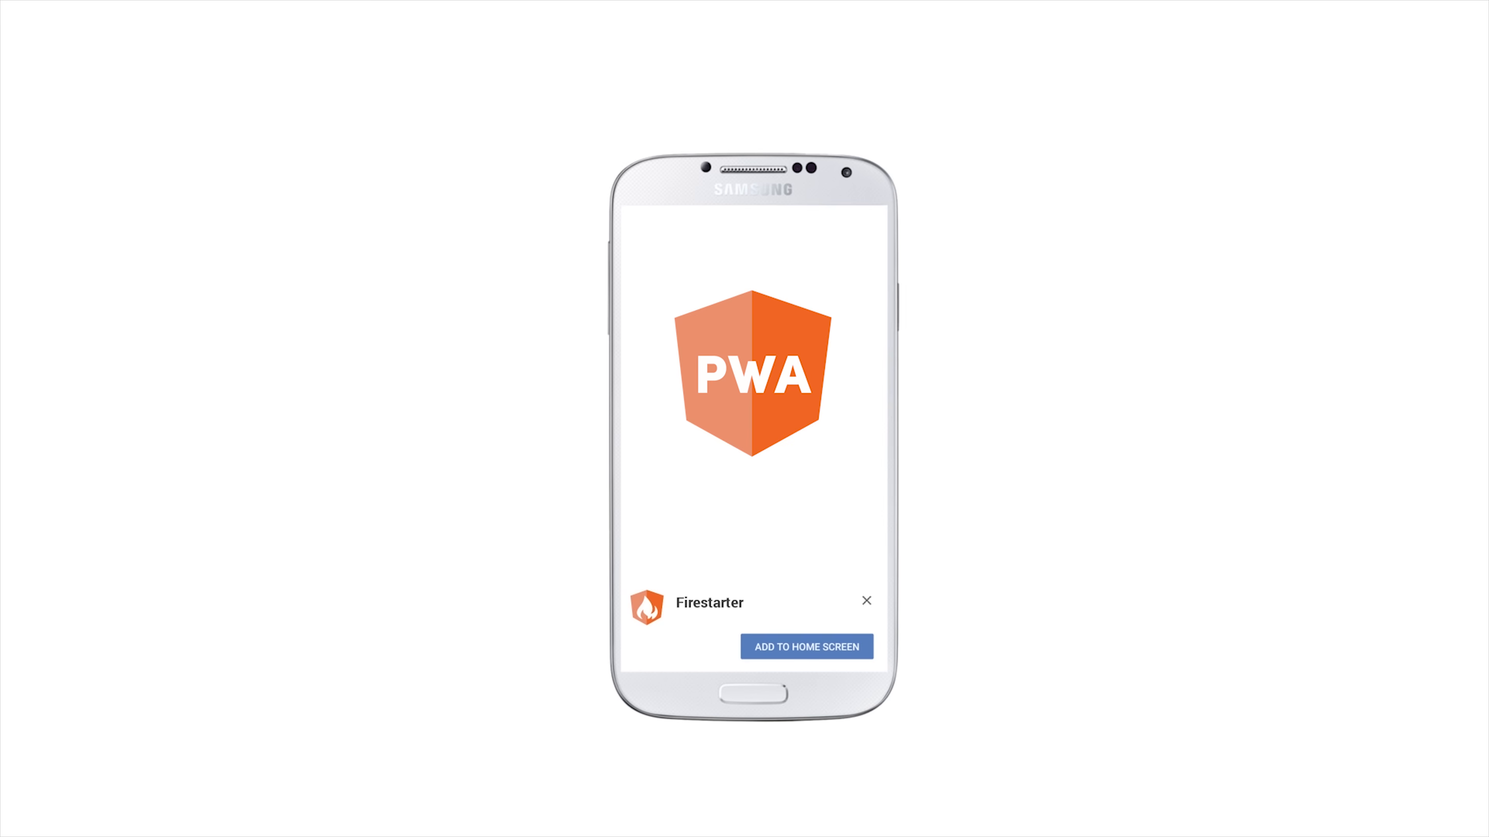
- Bring up the hnpwa.com section describing it as a spiritual successor to TodoMVC
left_click(1141, 536)
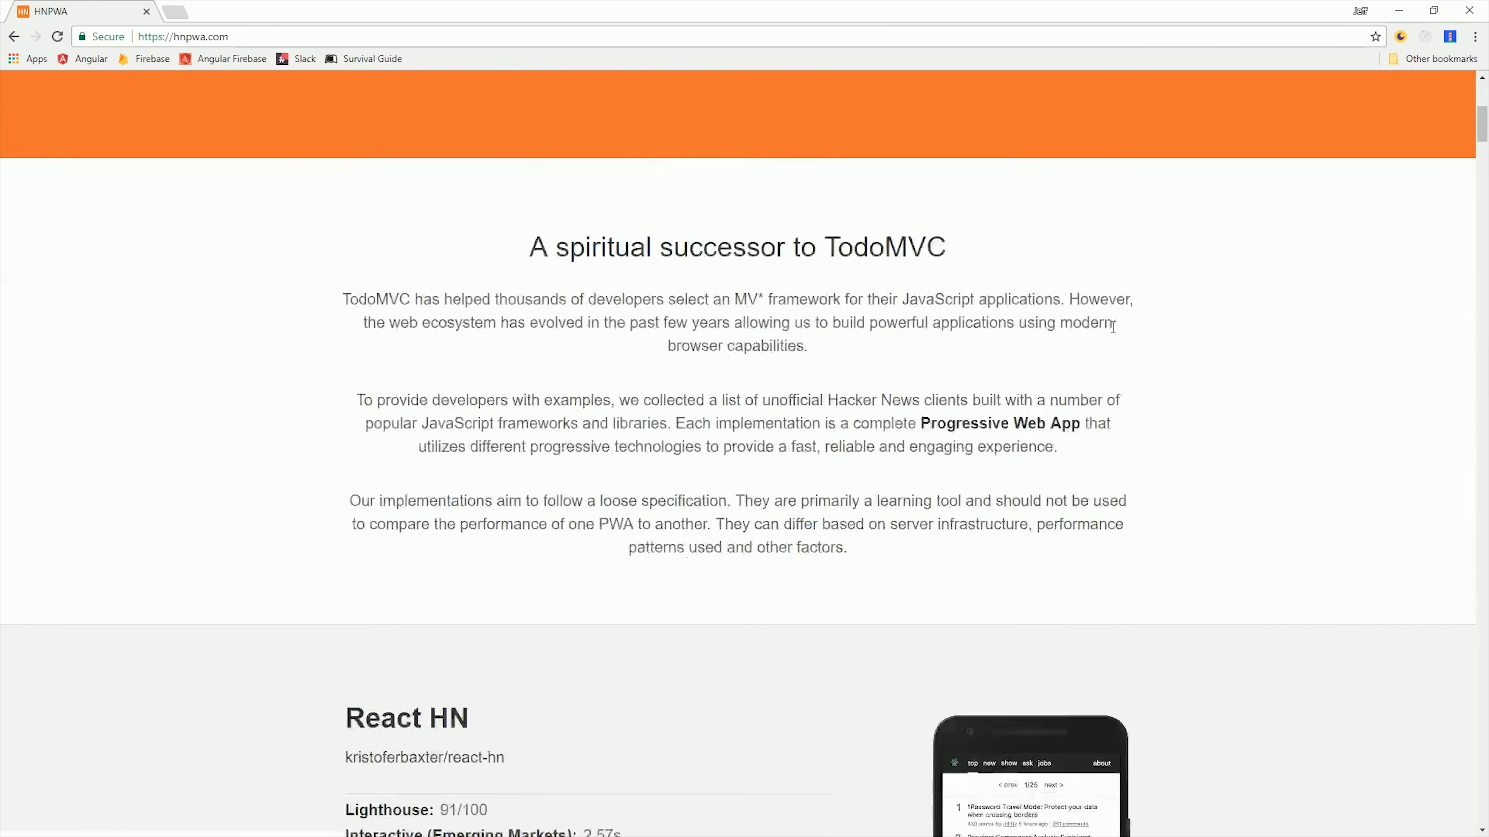
- From localhost:4200/hn/top, open the top story's comment thread and read down it
scroll("down", 3)
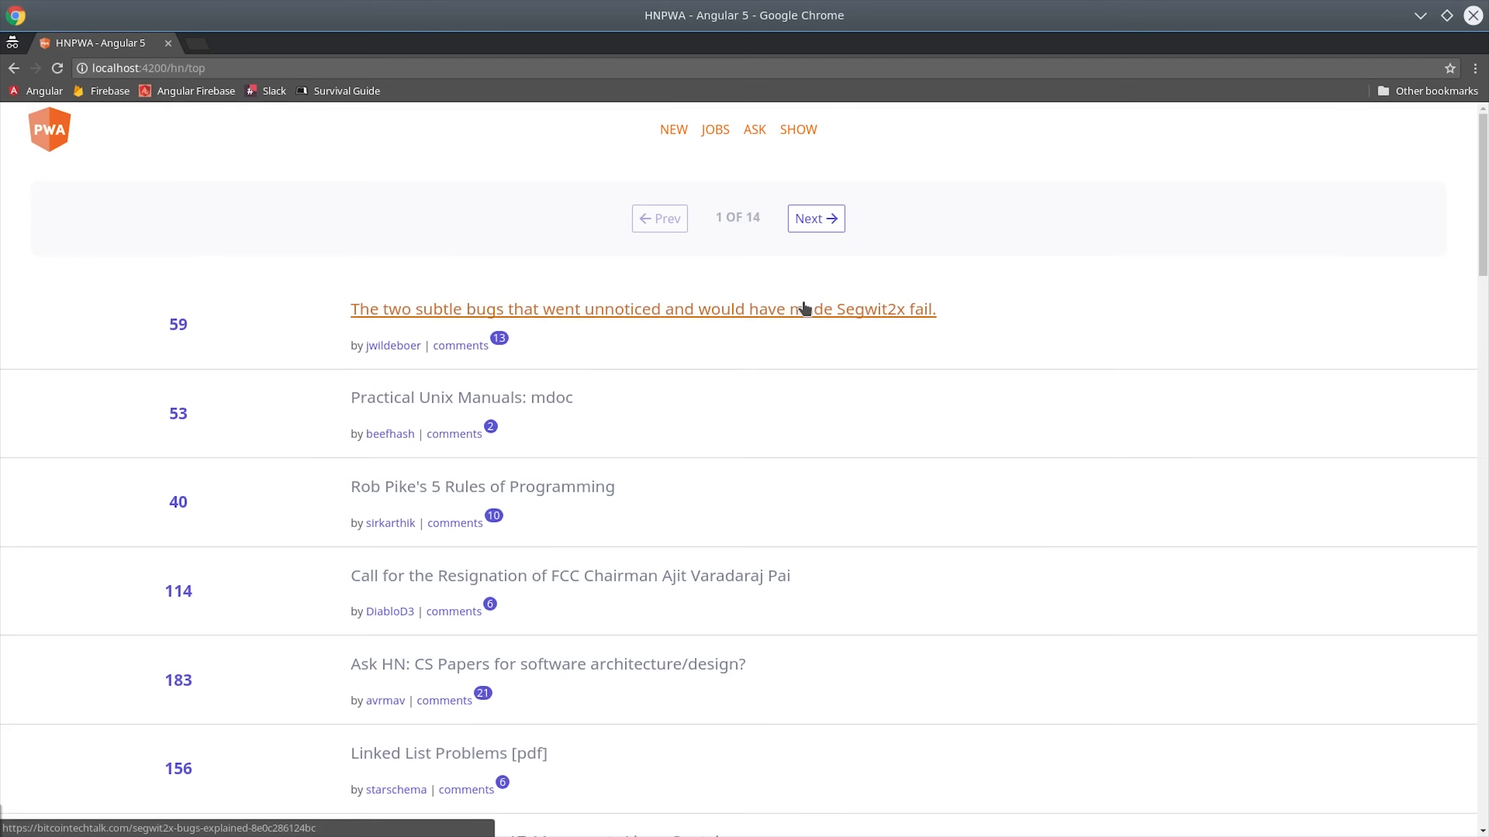
left_click(642, 309)
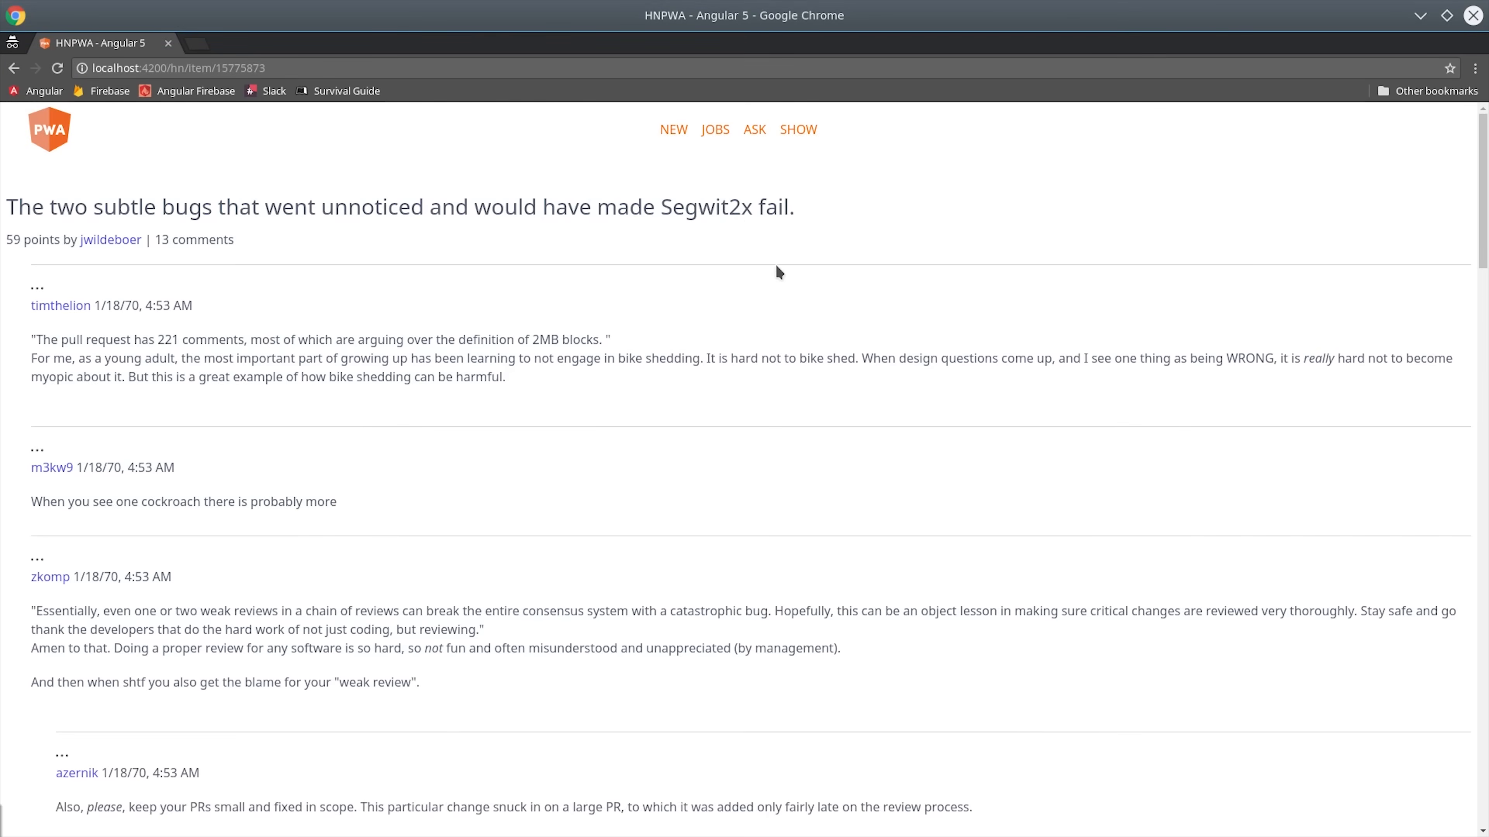
scroll("down", 3)
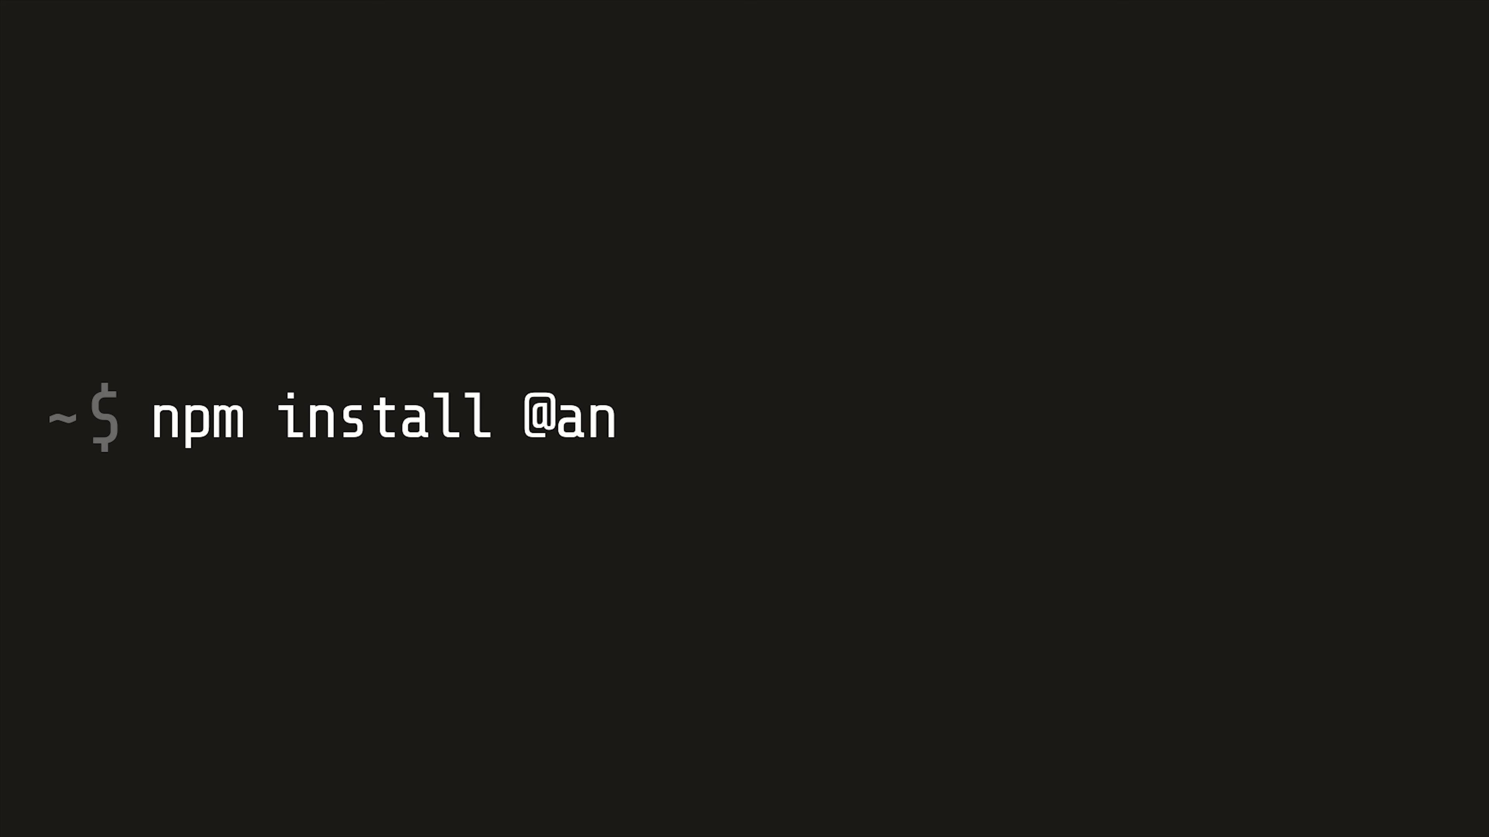
type("gular/cli@next -g")
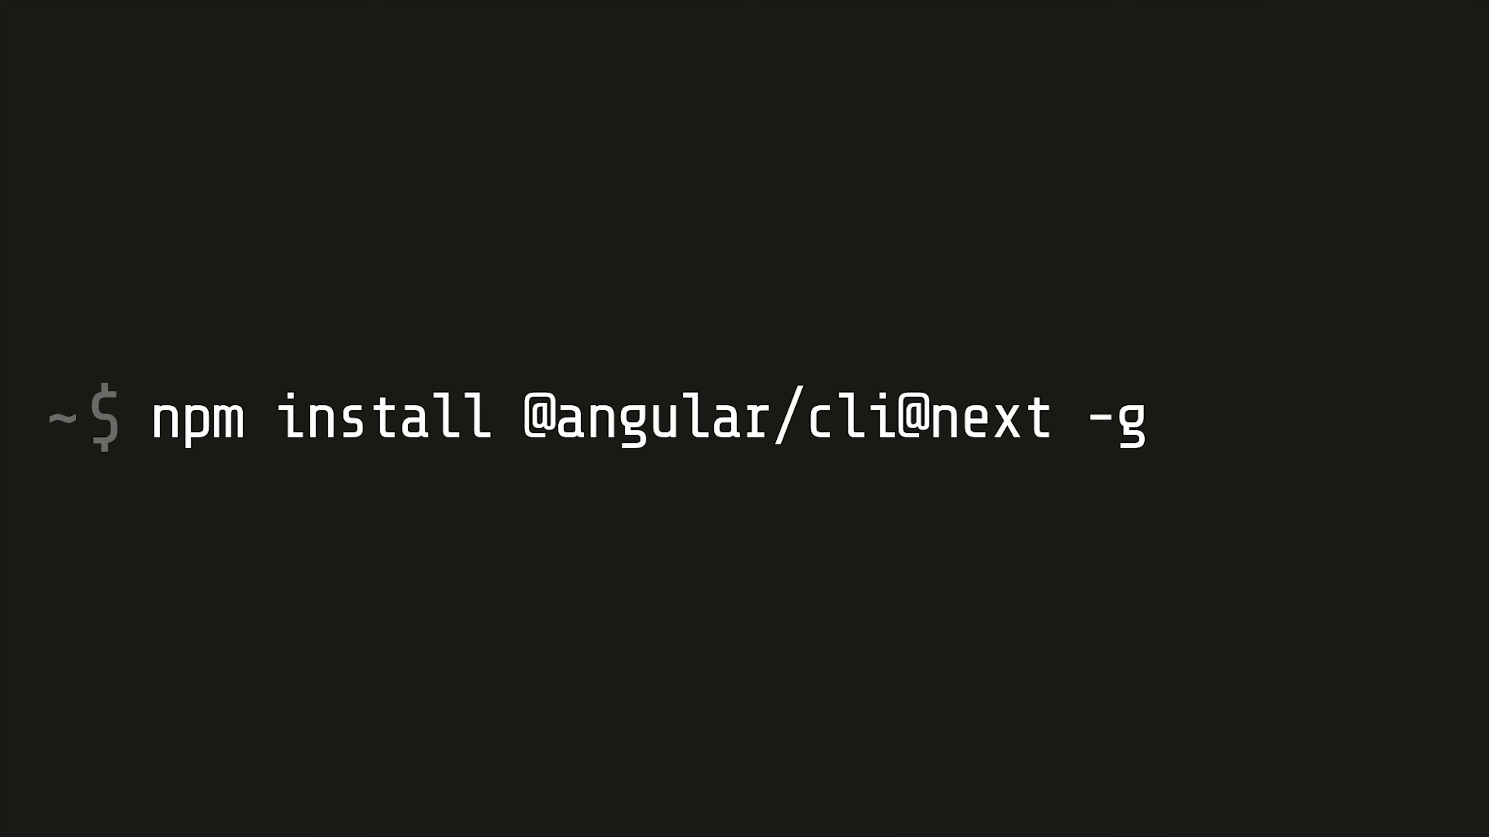
type("ng new h")
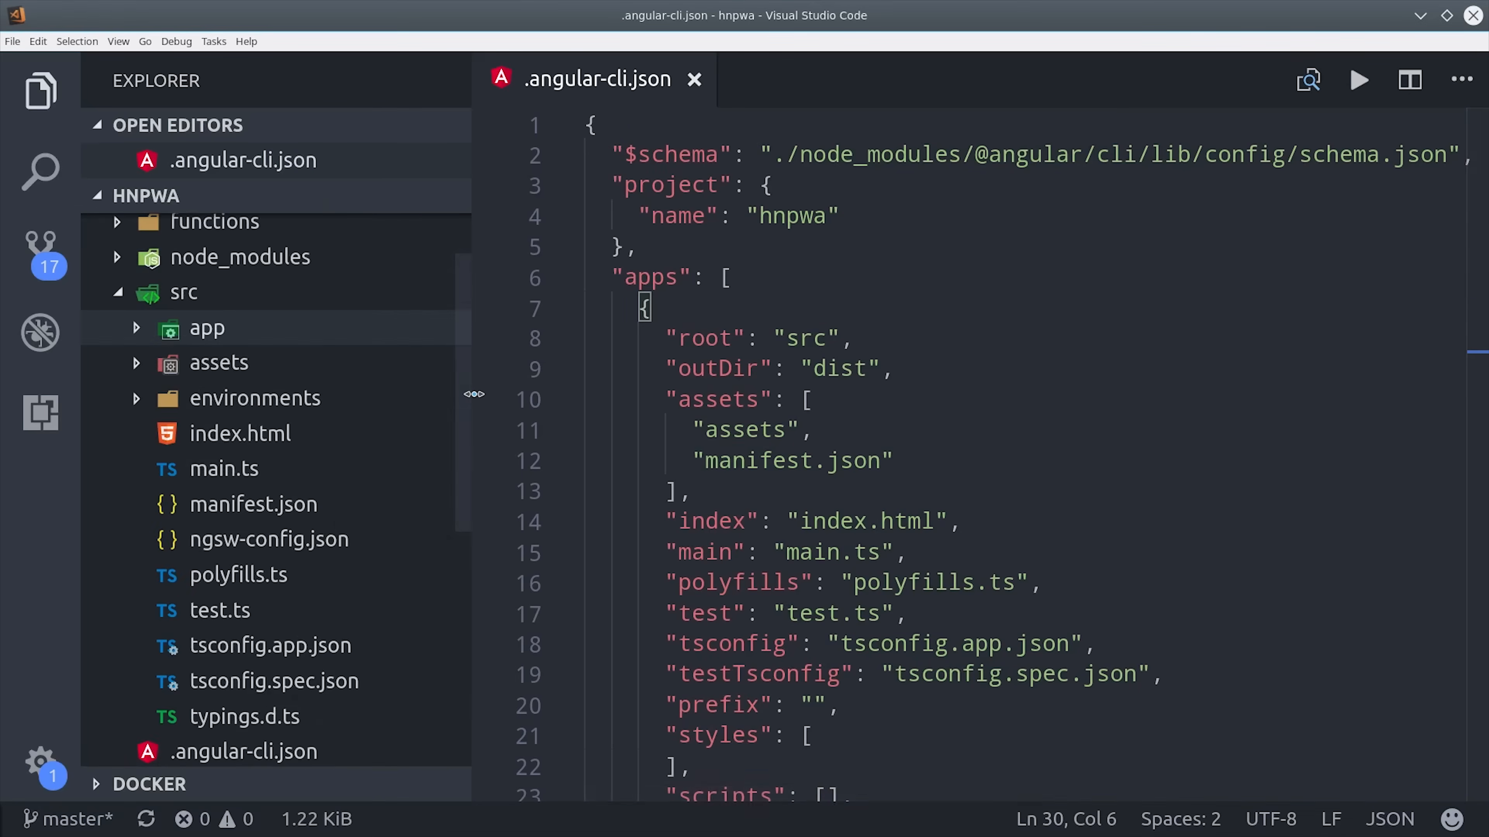
- Hide the Explorer and select the manifest.json entry in .angular-cli.json's assets list
left_click(39, 90)
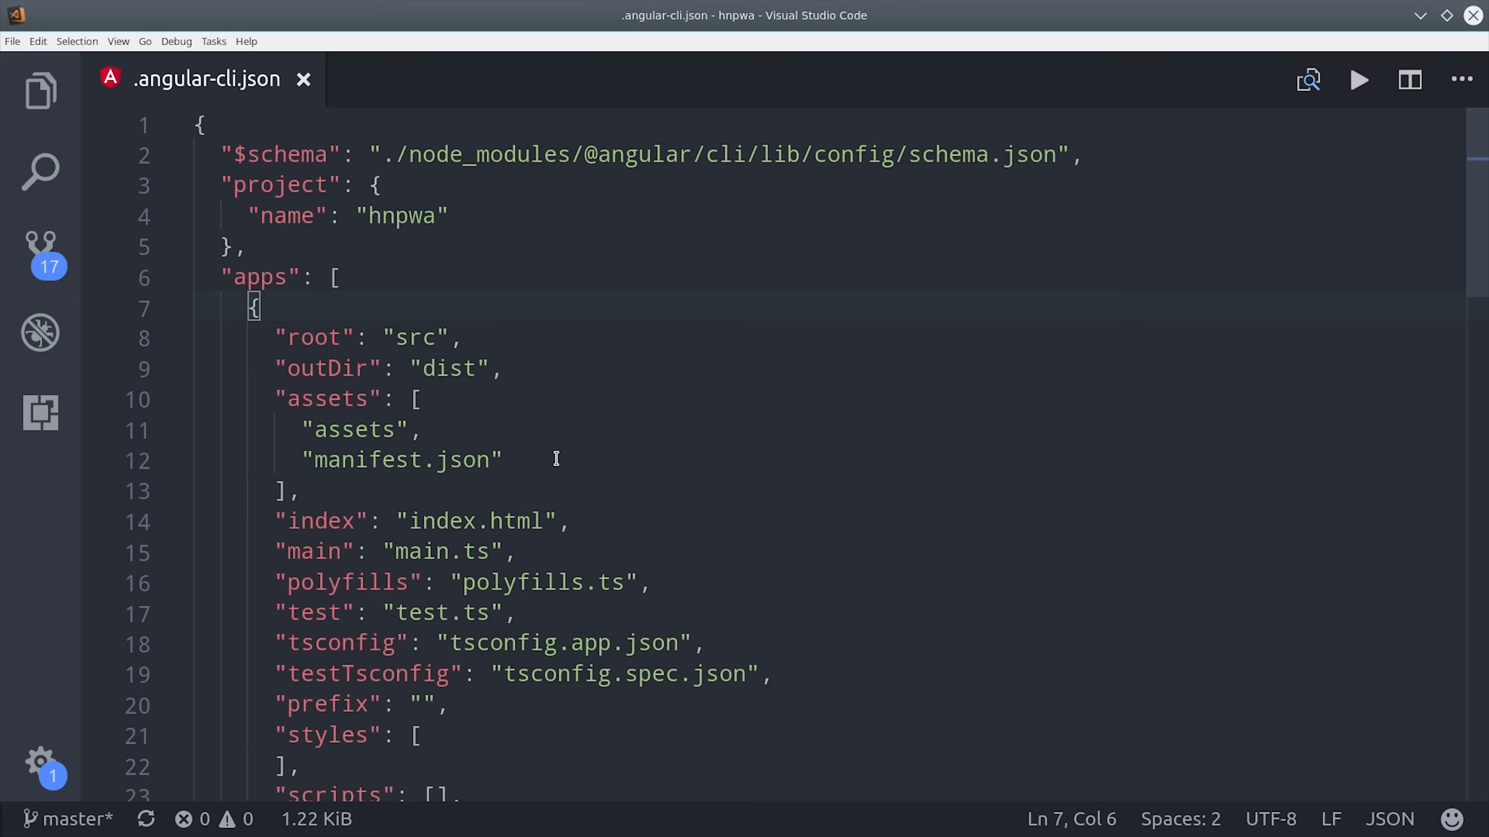
double_click(401, 460)
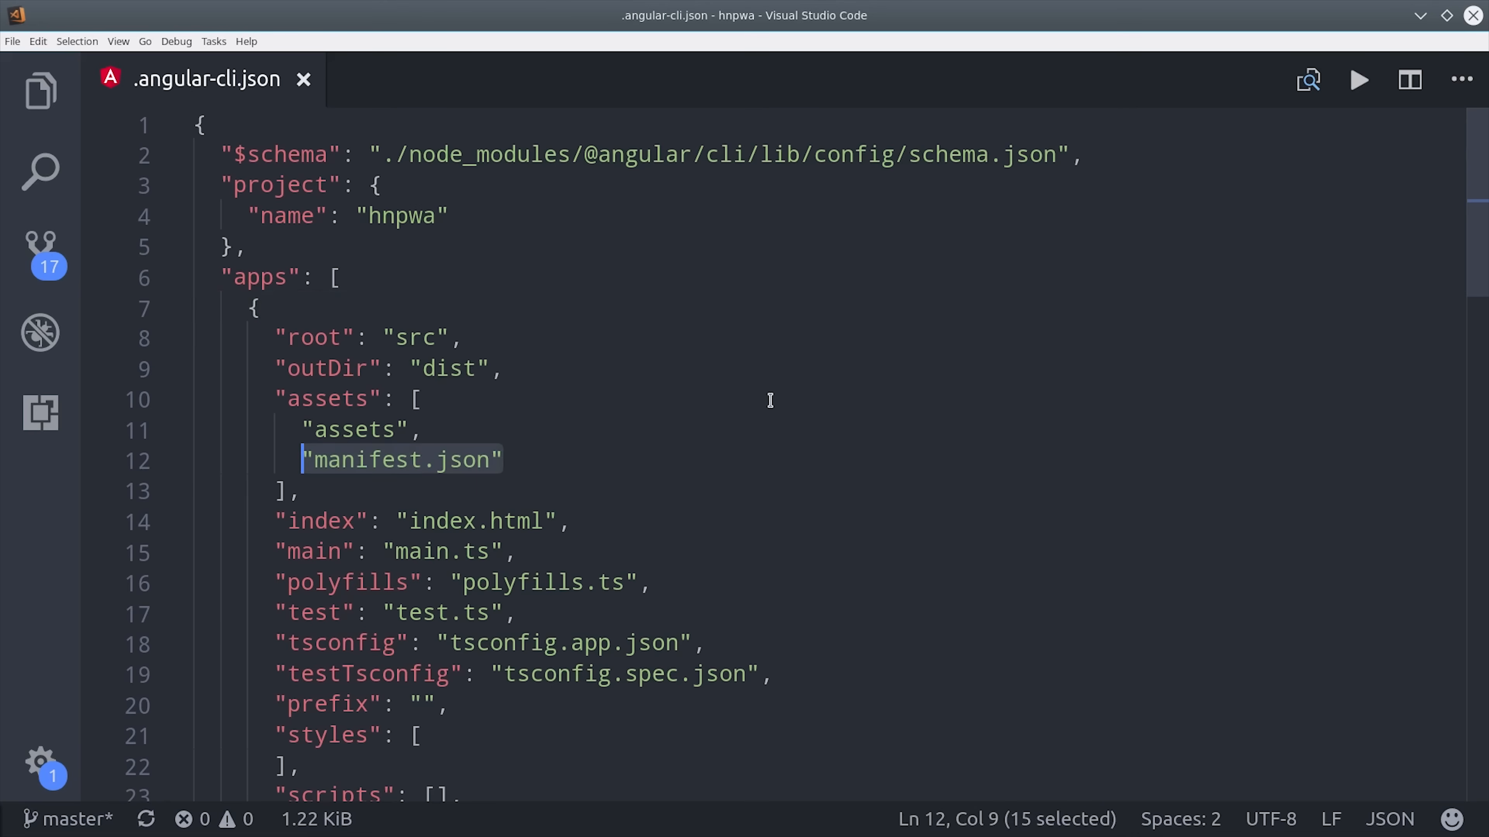
scroll("down", 3)
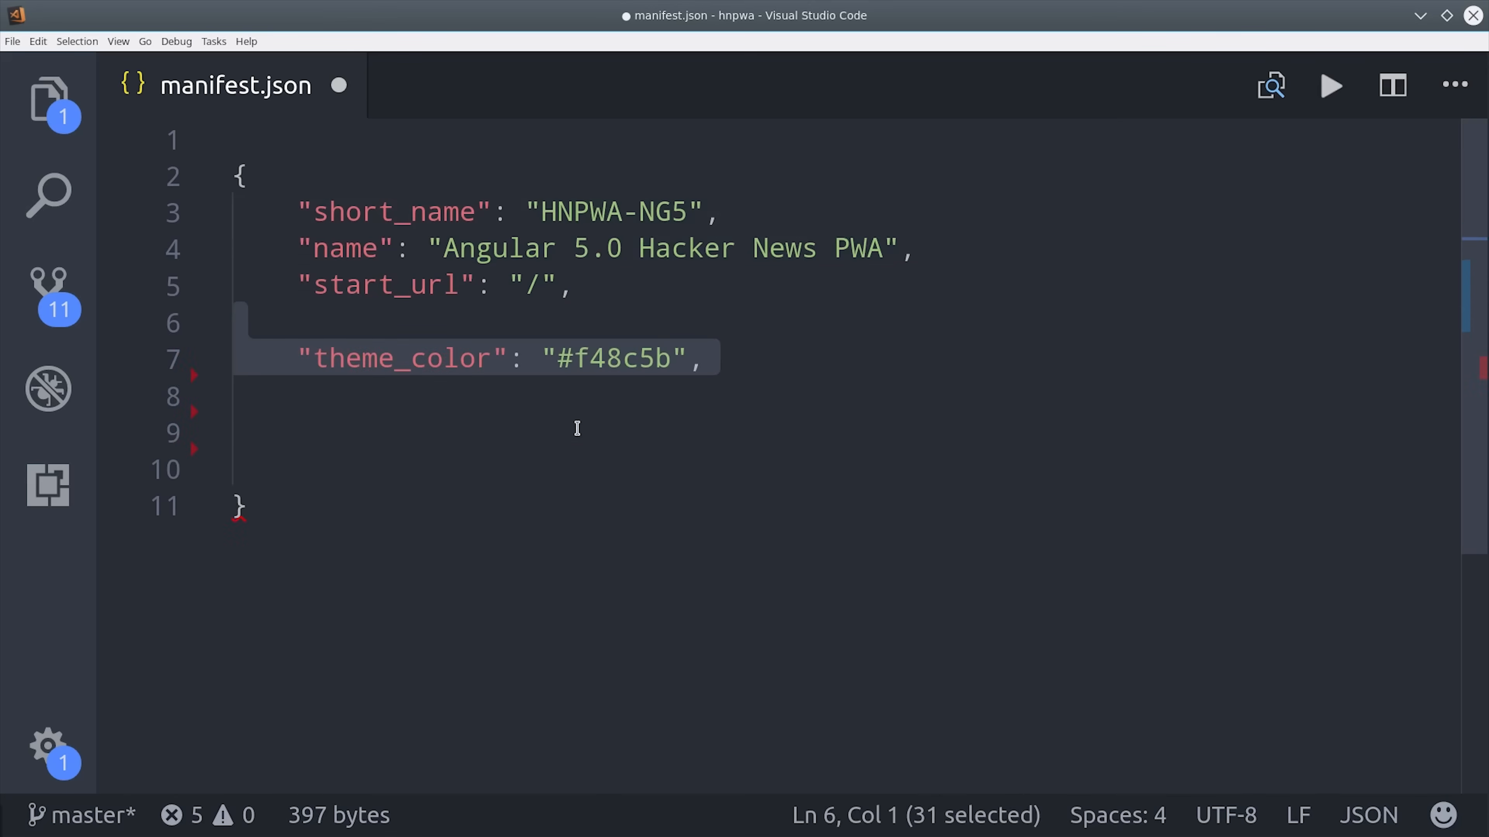
- Add background_color #ffffff, display standalone and an icons array to manifest.json
type("\"background_color\": \"#ffffff\",")
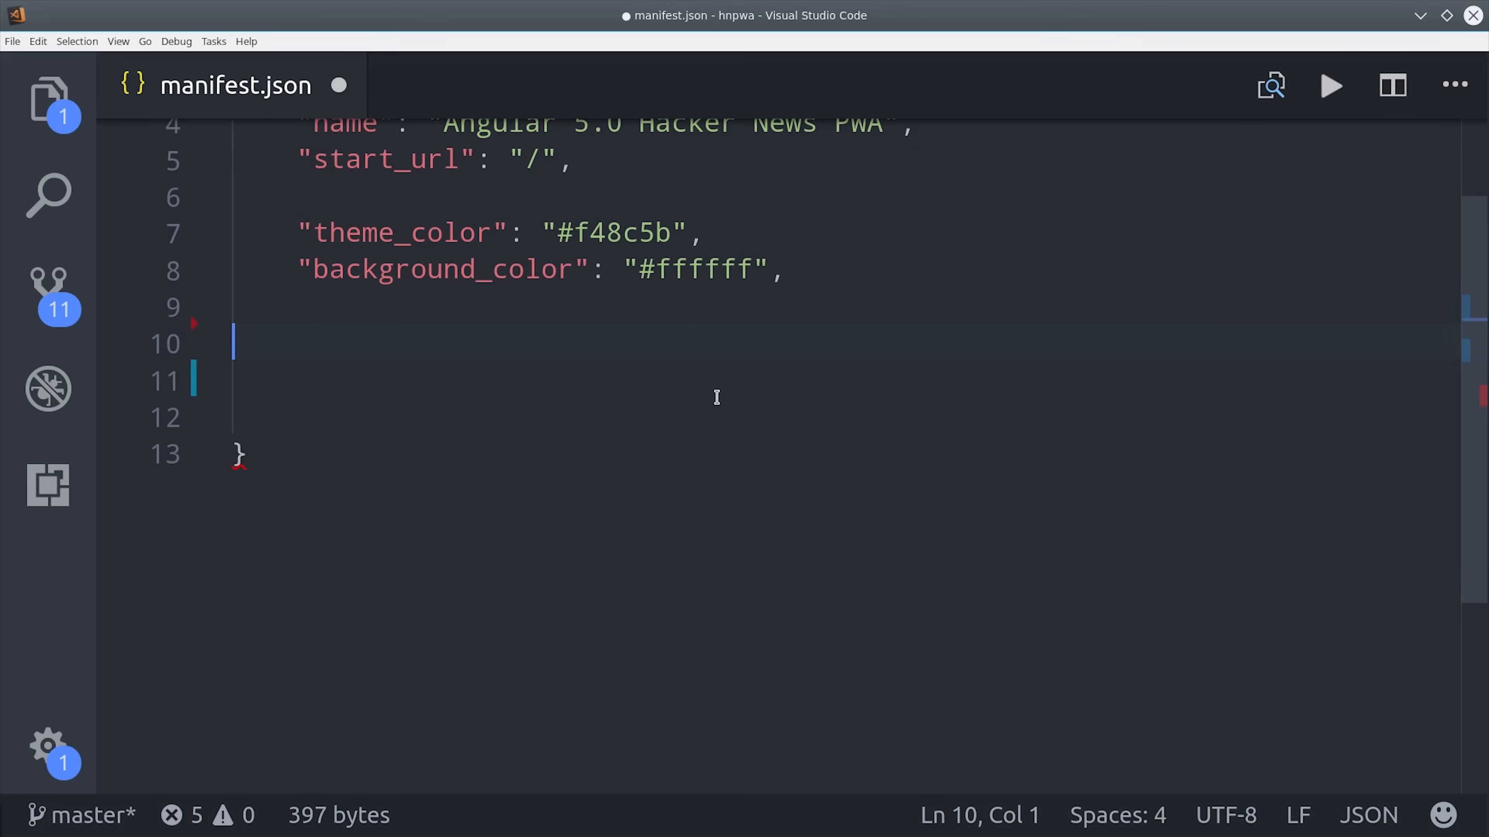
type("\"display\": \"standalone\",")
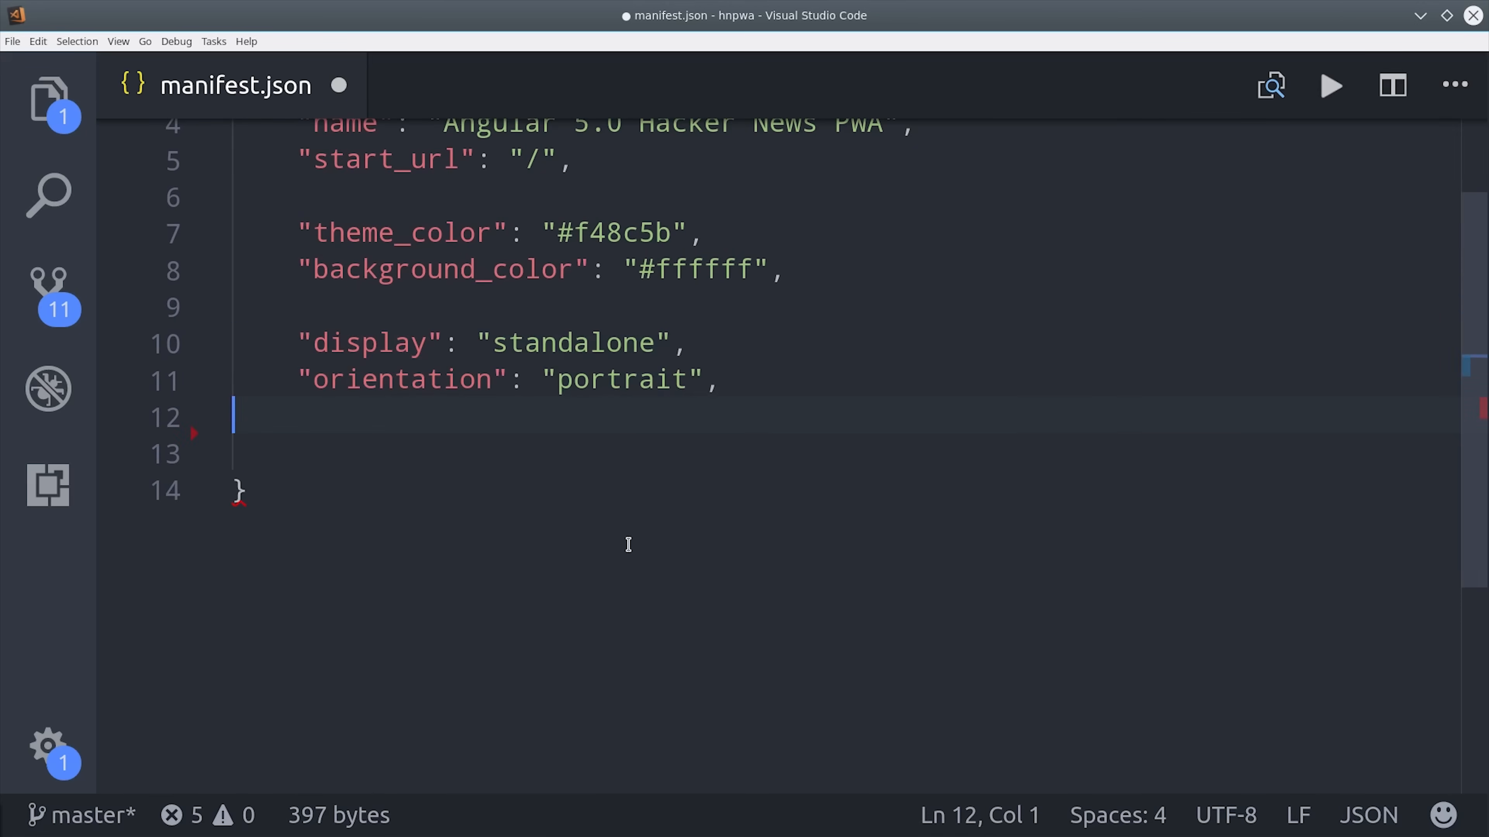
type("\"icons\": [")
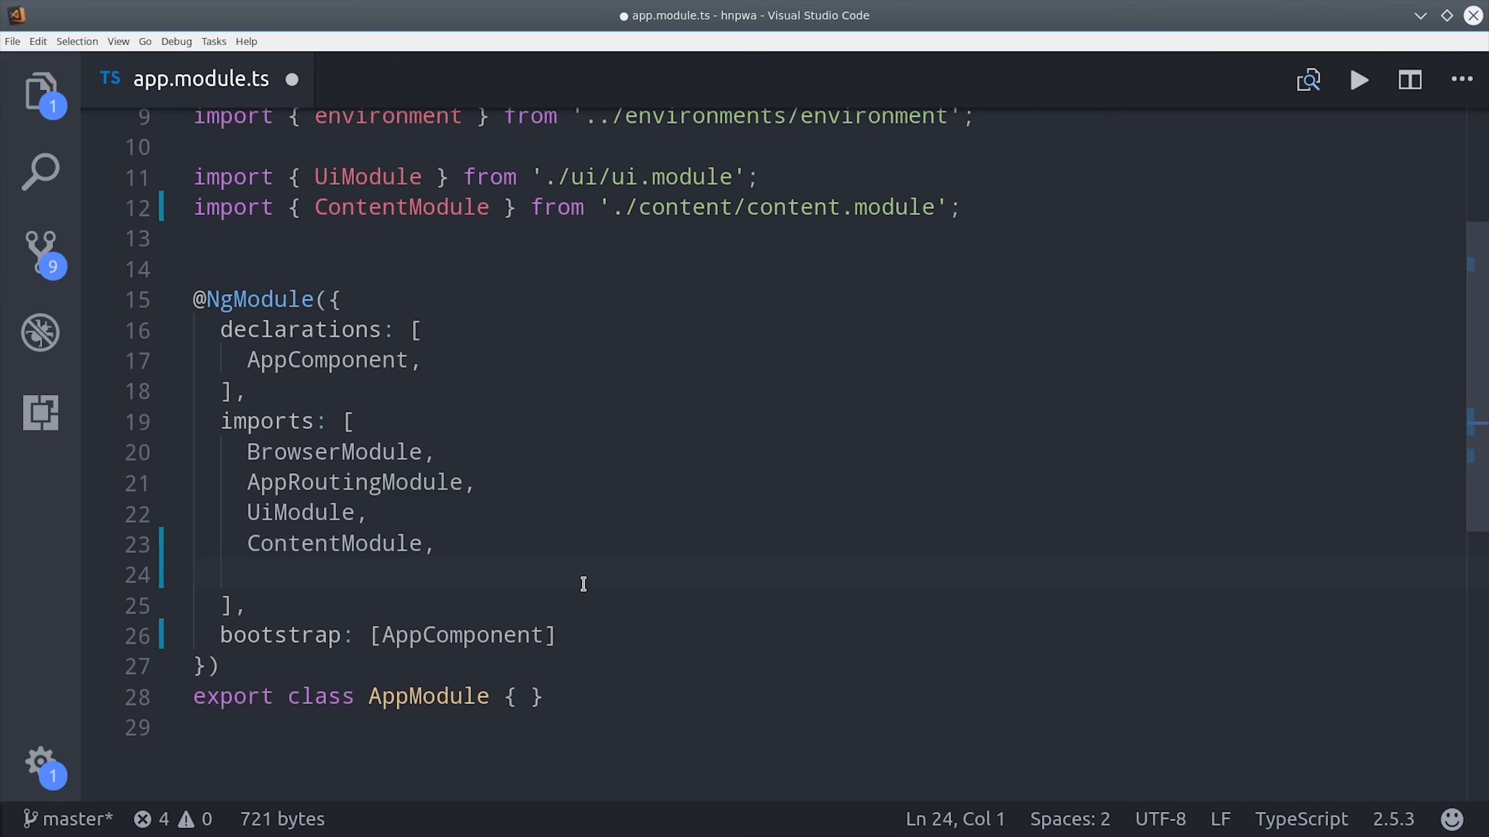
- Add the production-only ServiceWorkerModule.register('/ngsw-worker.js') line to app.module.ts imports
type("environment.production ? ServiceWorkerModule.register('/ngsw-worker.js') : [],")
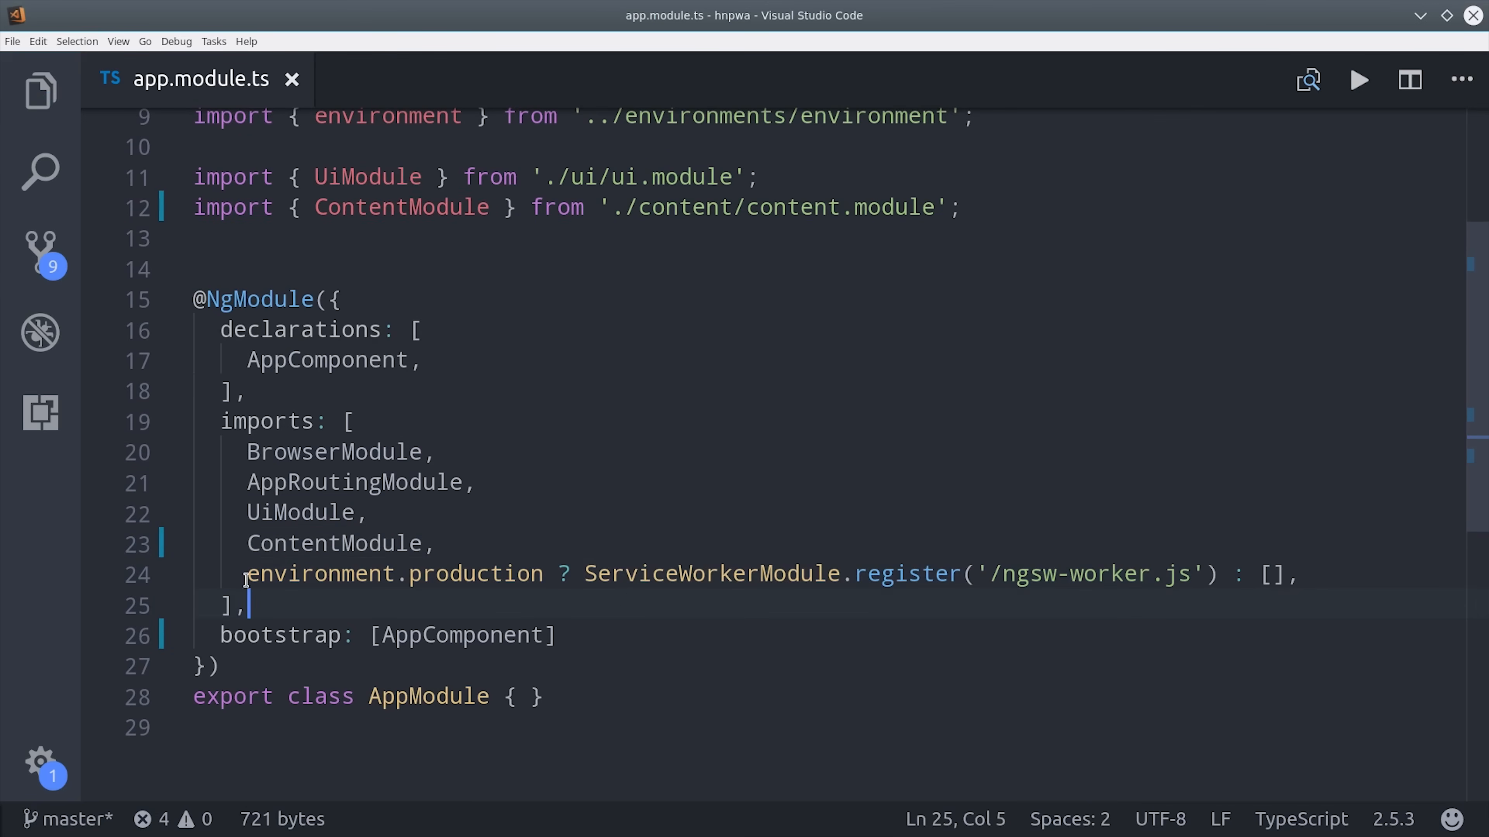
left_click_drag(247, 575, 1301, 574)
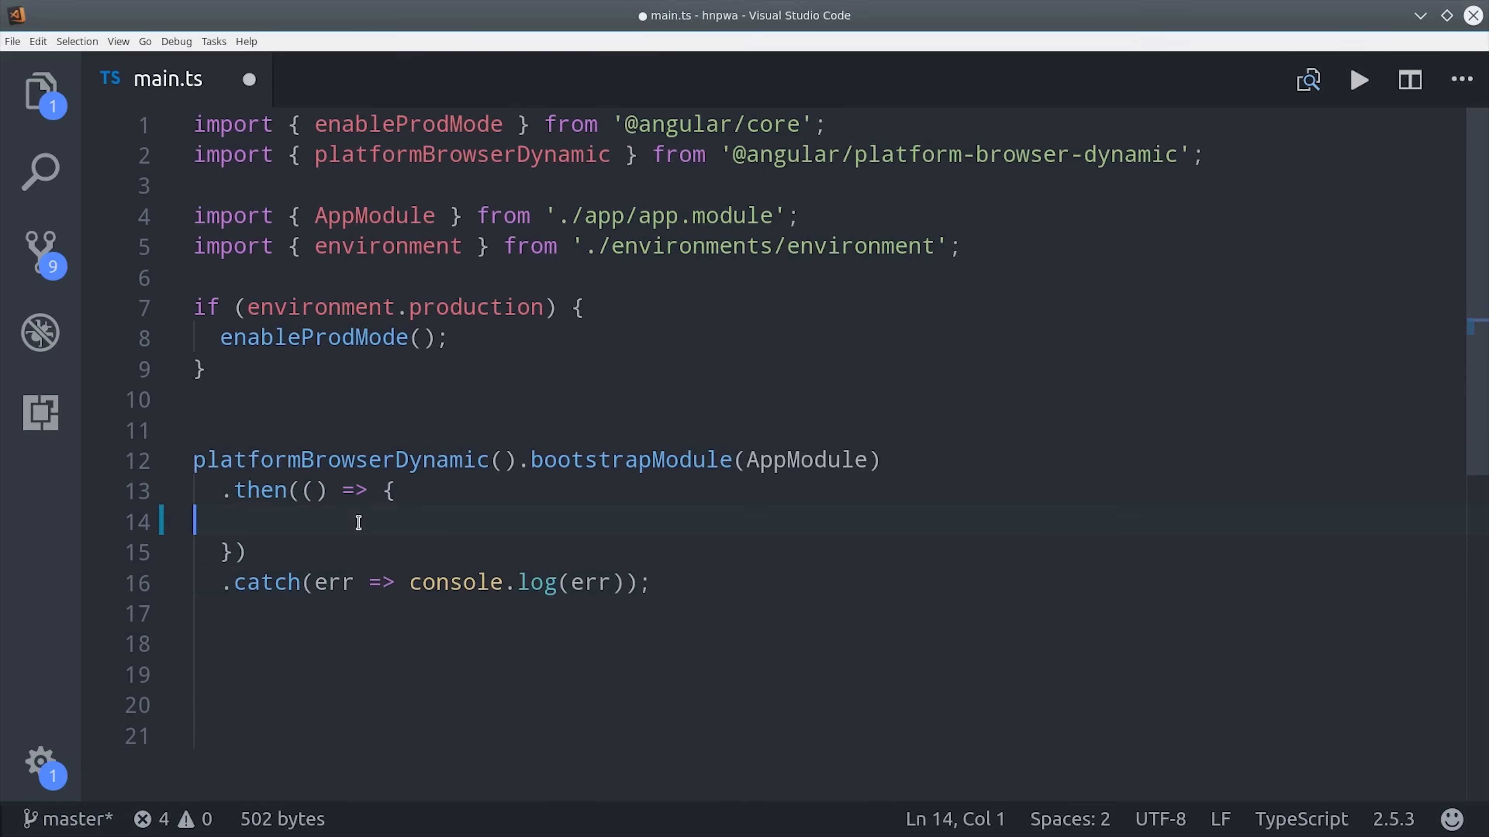
- In main.ts, register /ngsw-worker.js inside an if ('serviceWorker' in navigator) check
type("if ('serviceWorker' in navigator) {")
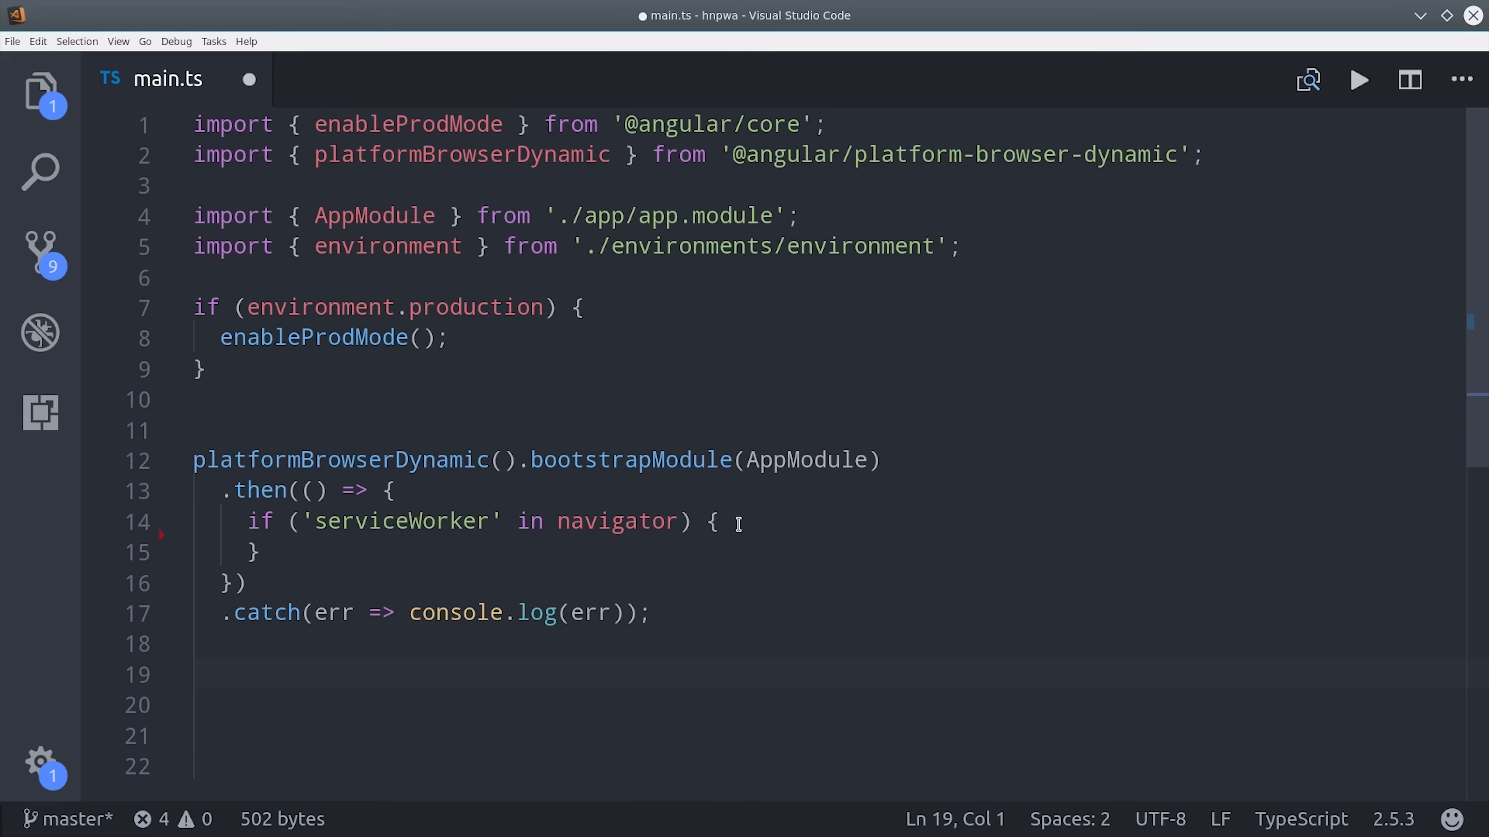
key("enter")
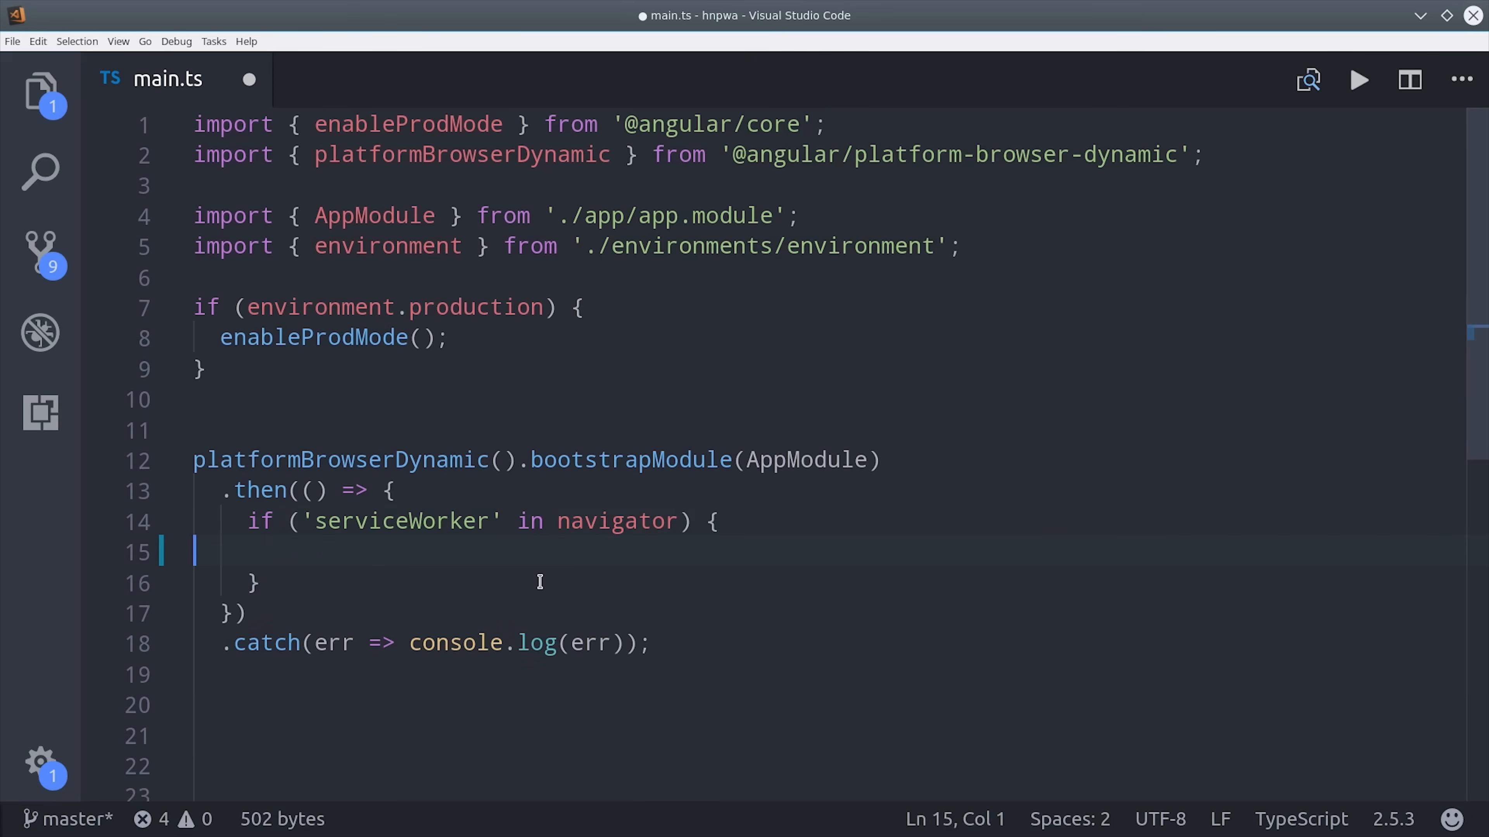
type("navigator.serviceWorker.register('/ngsw-worker.js') ;")
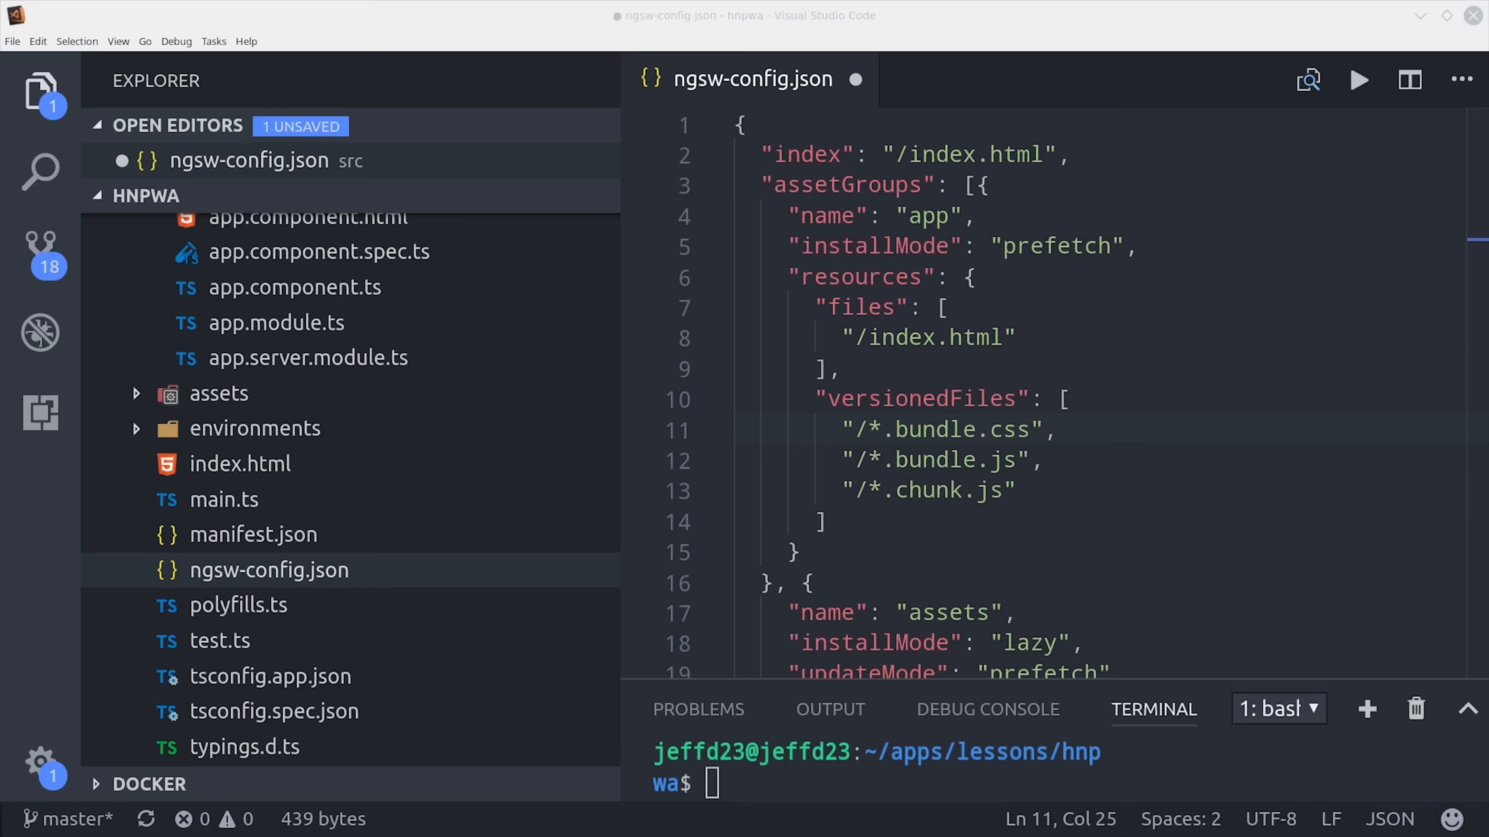
mouse_move(301, 575)
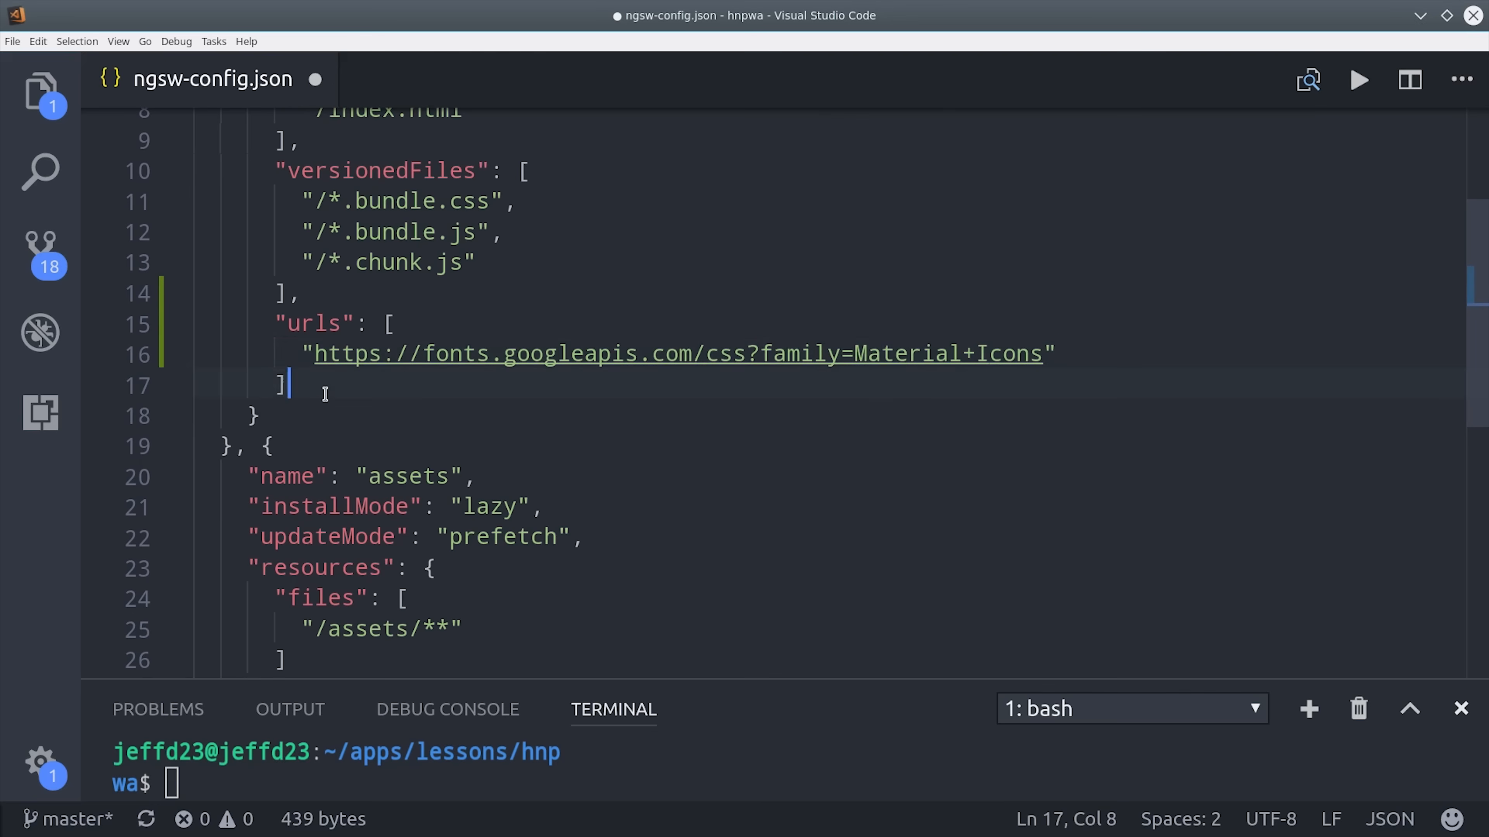
mouse_move(446, 433)
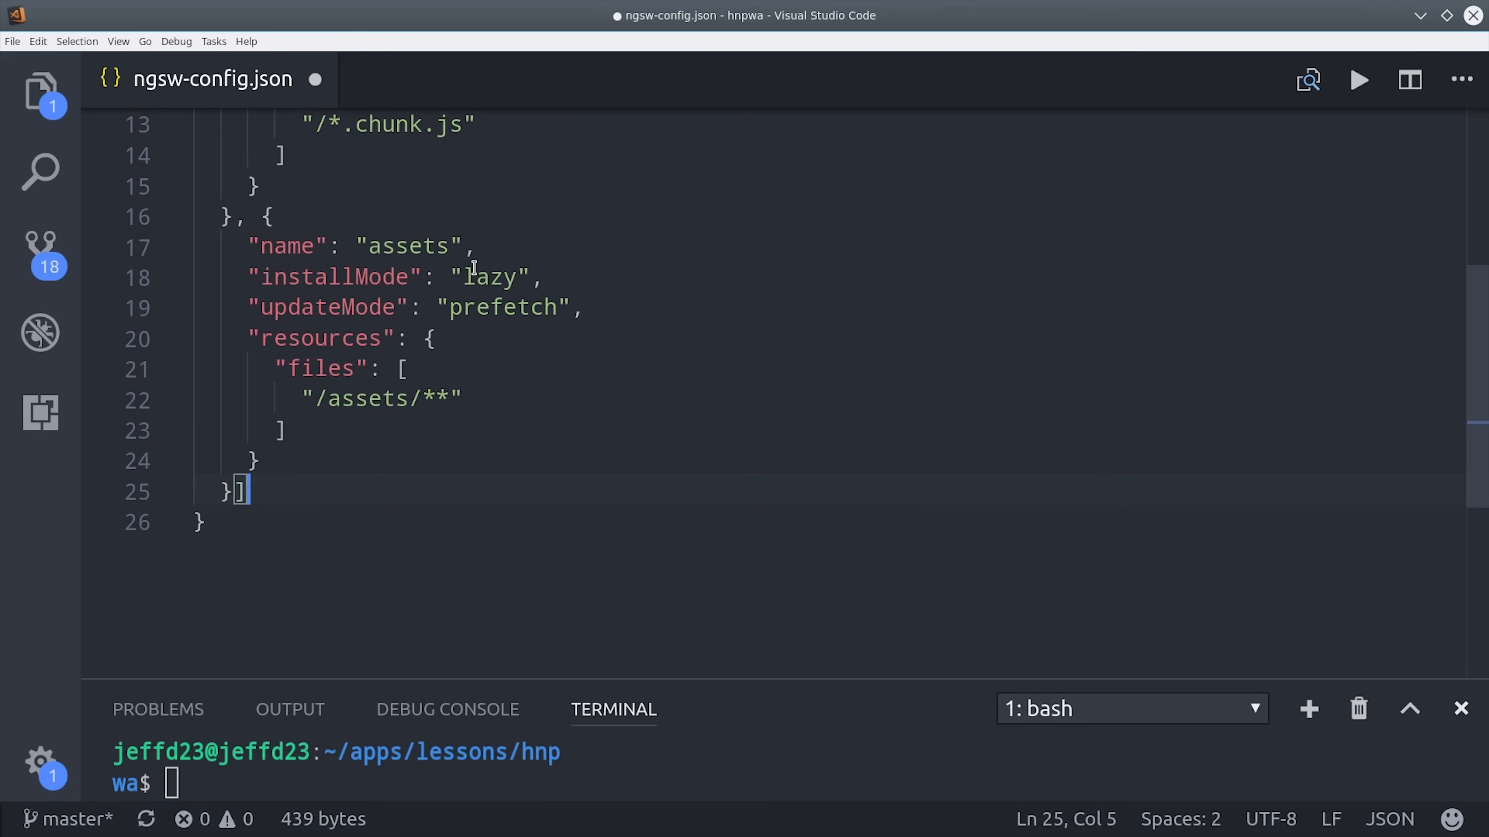
- Note the lazy install mode, then add an empty "dataGroups": [] after the assetGroups block
double_click(491, 278)
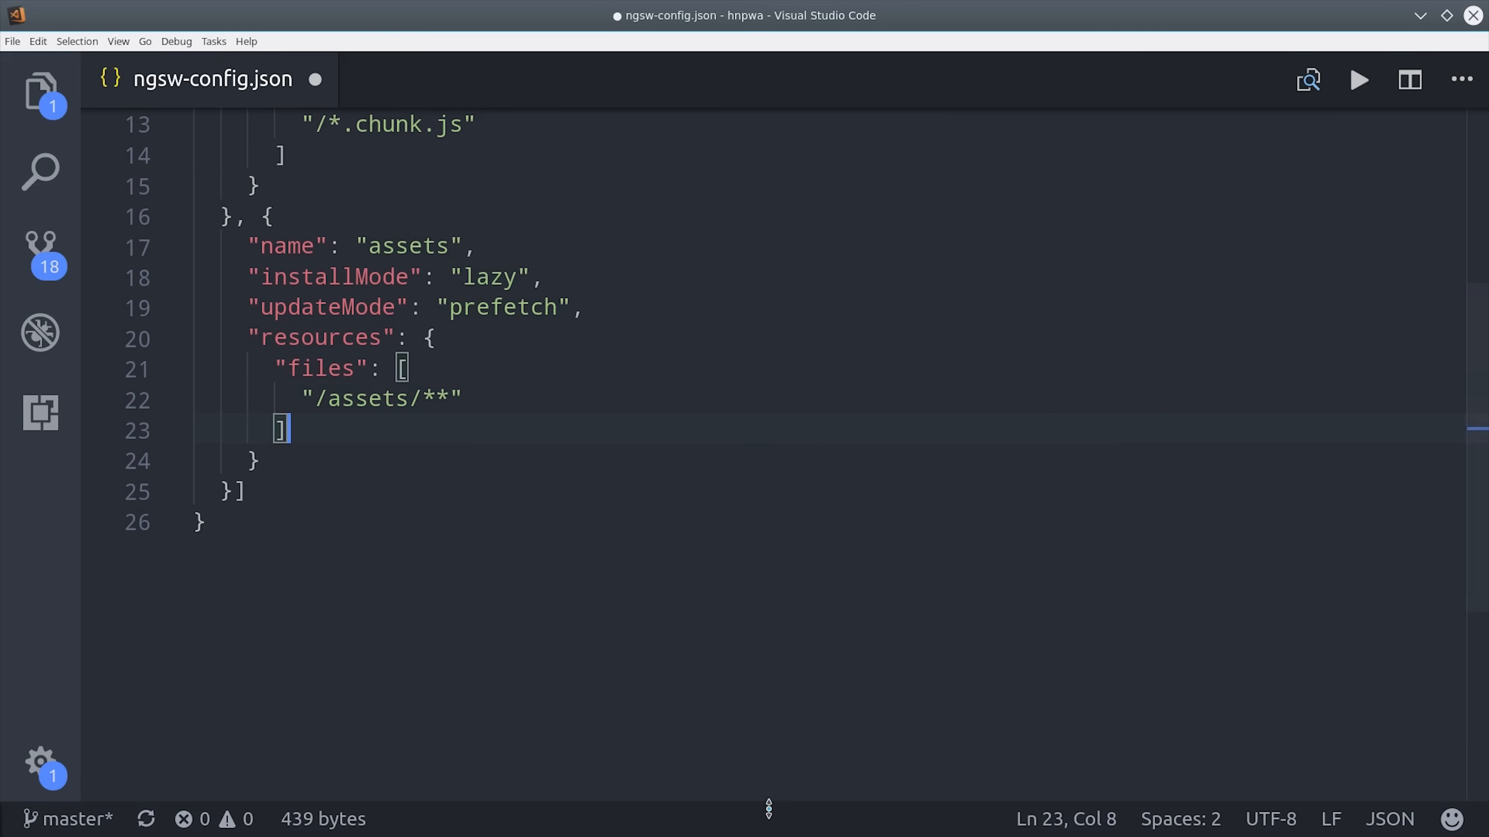
left_click(431, 460)
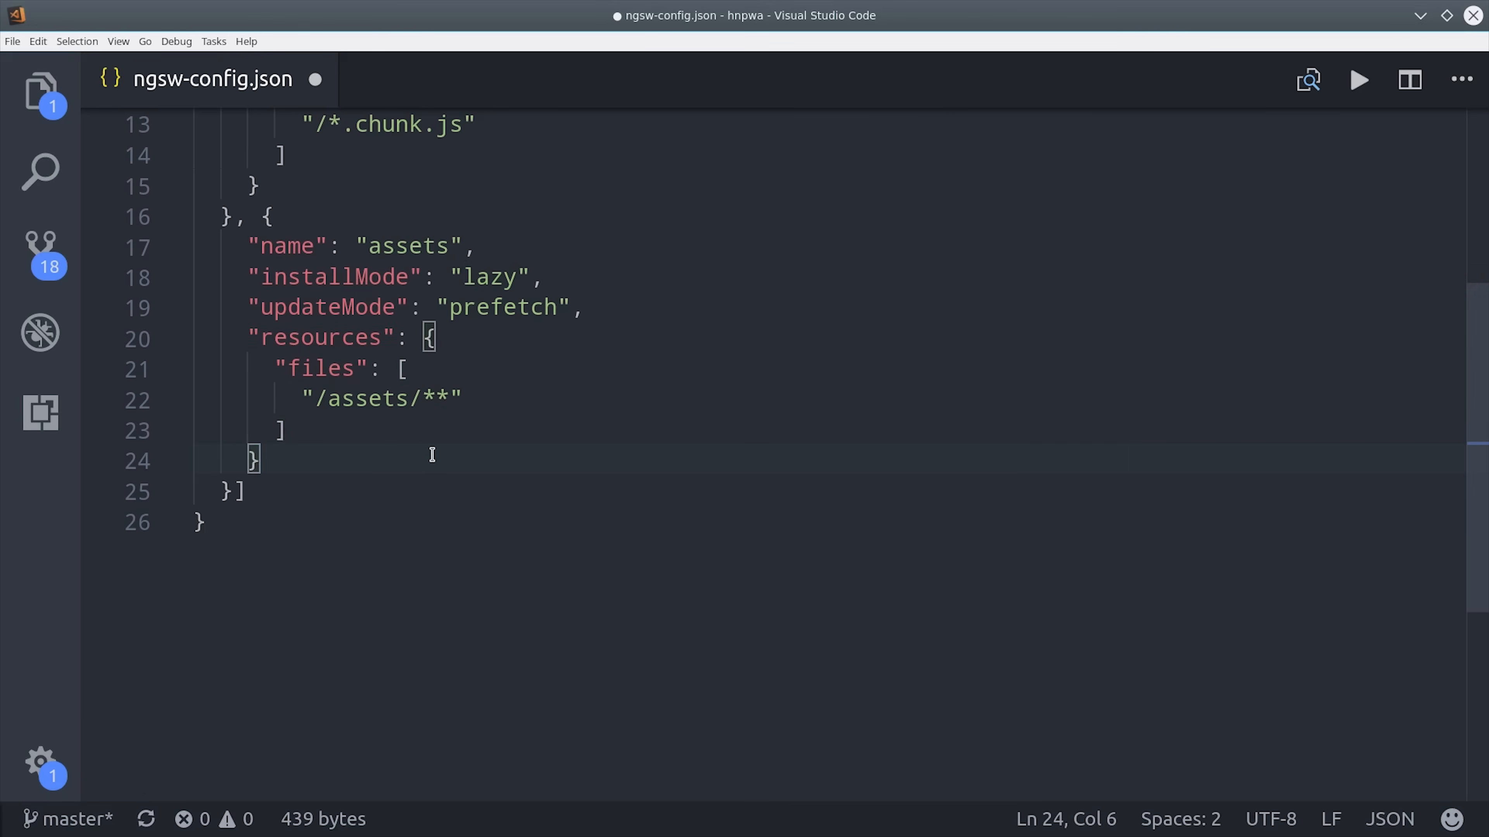
type("\"dataGroups\": []")
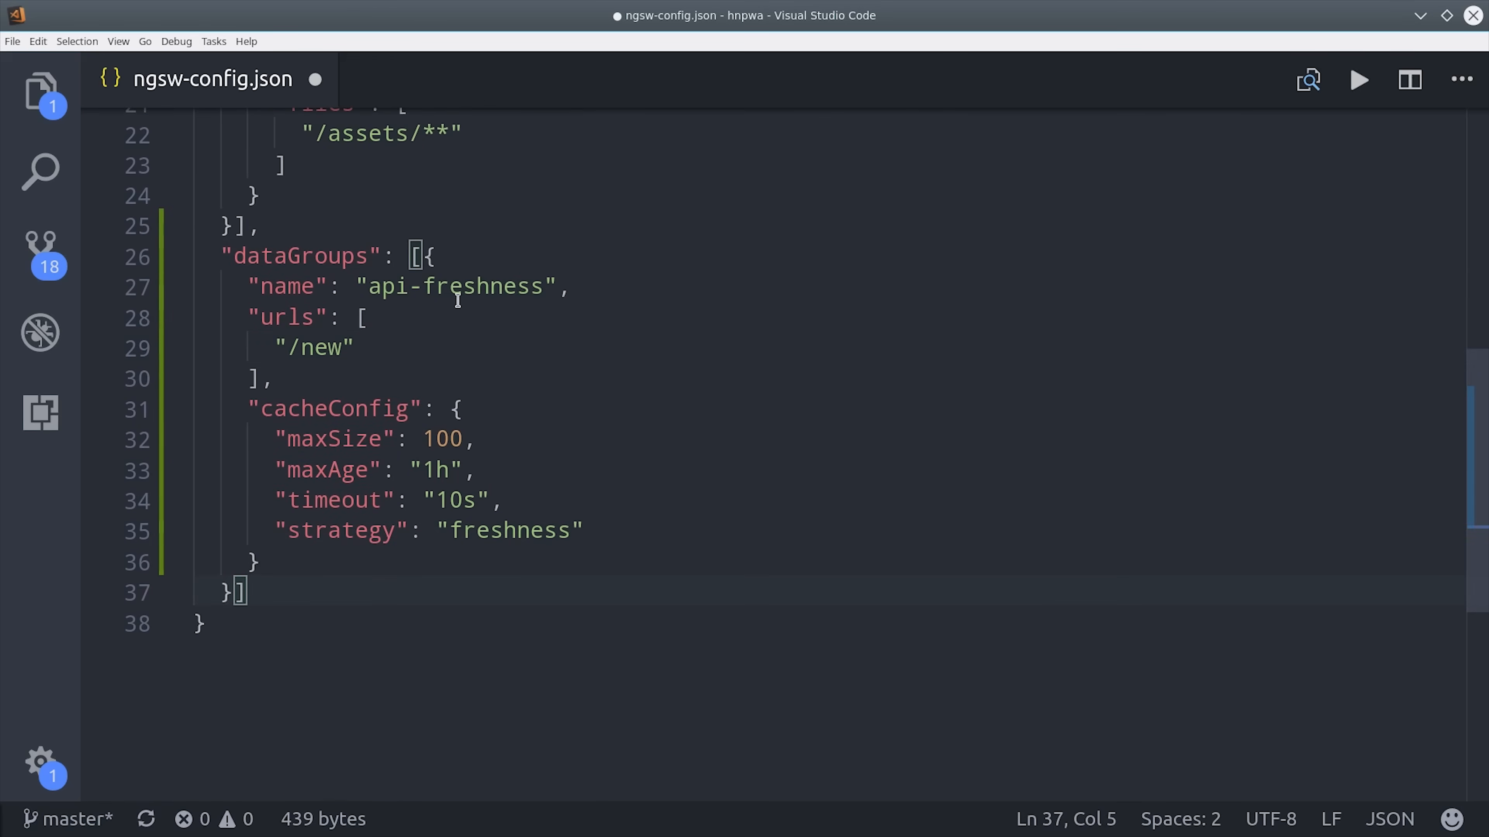
- Fill dataGroups with an api-freshness group for /new and an api-performance group for the other feeds
double_click(313, 348)
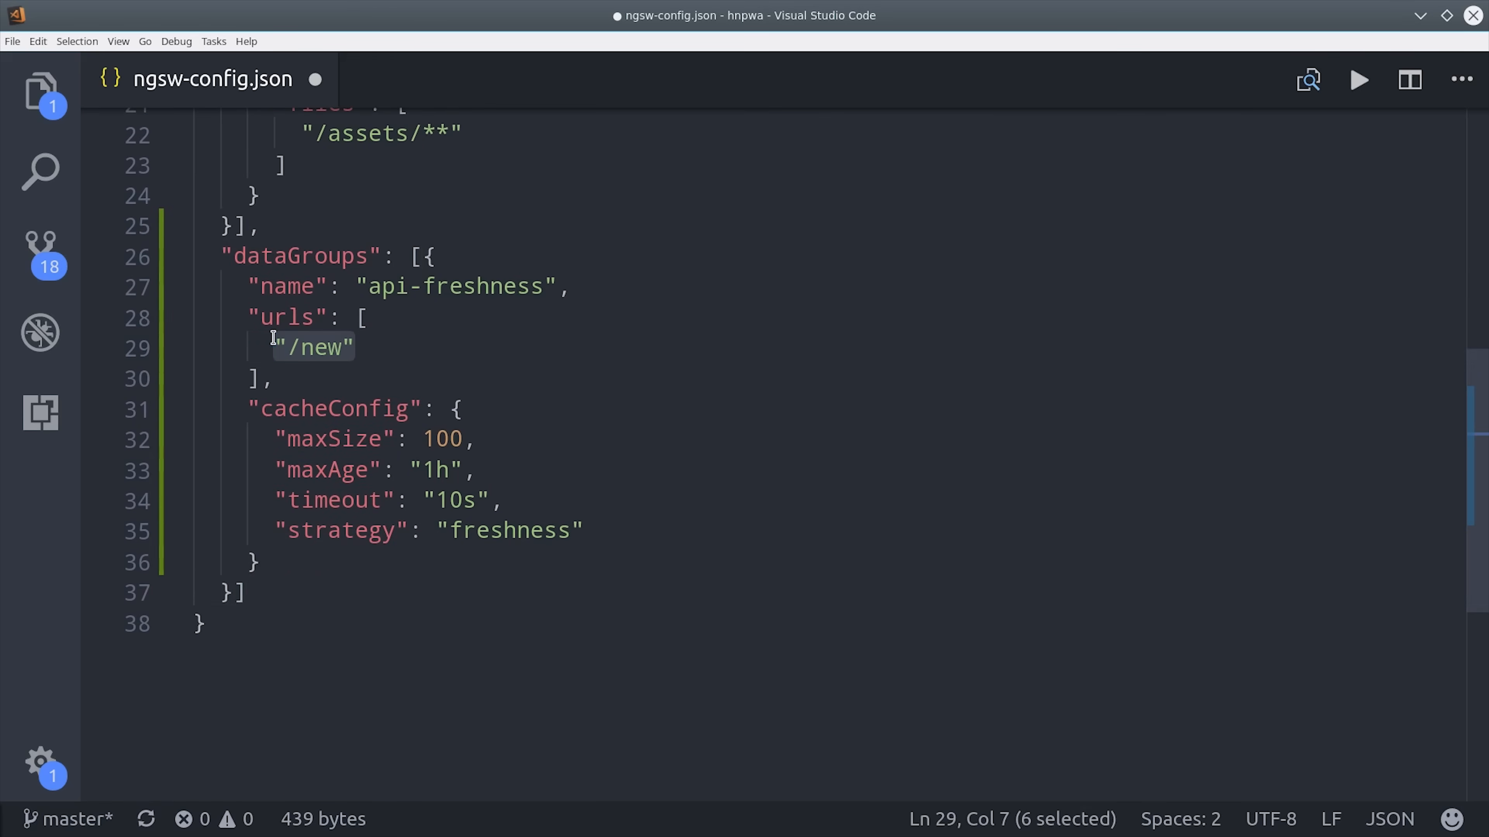
mouse_move(493, 375)
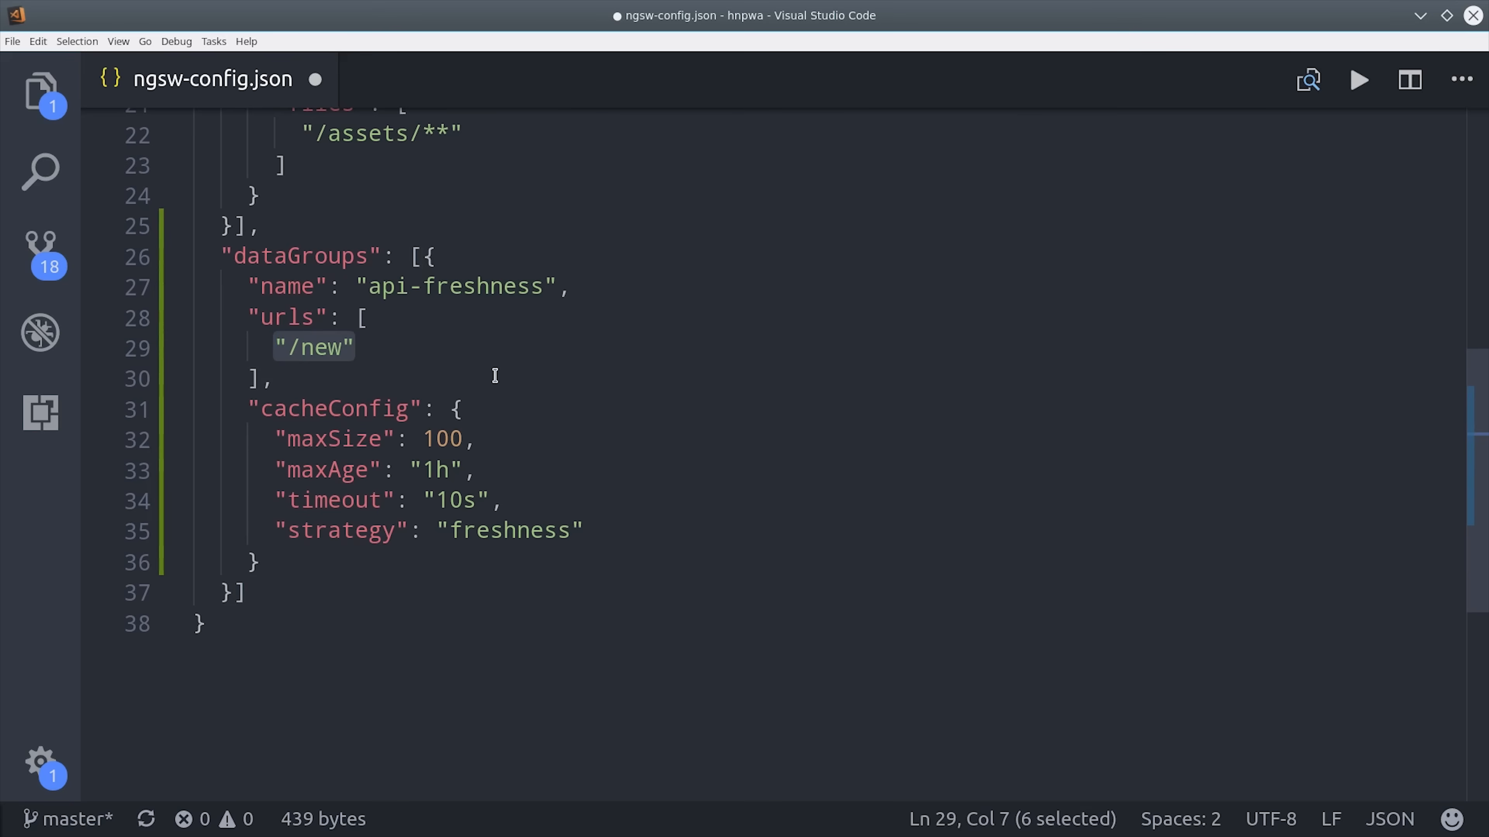
mouse_move(486, 413)
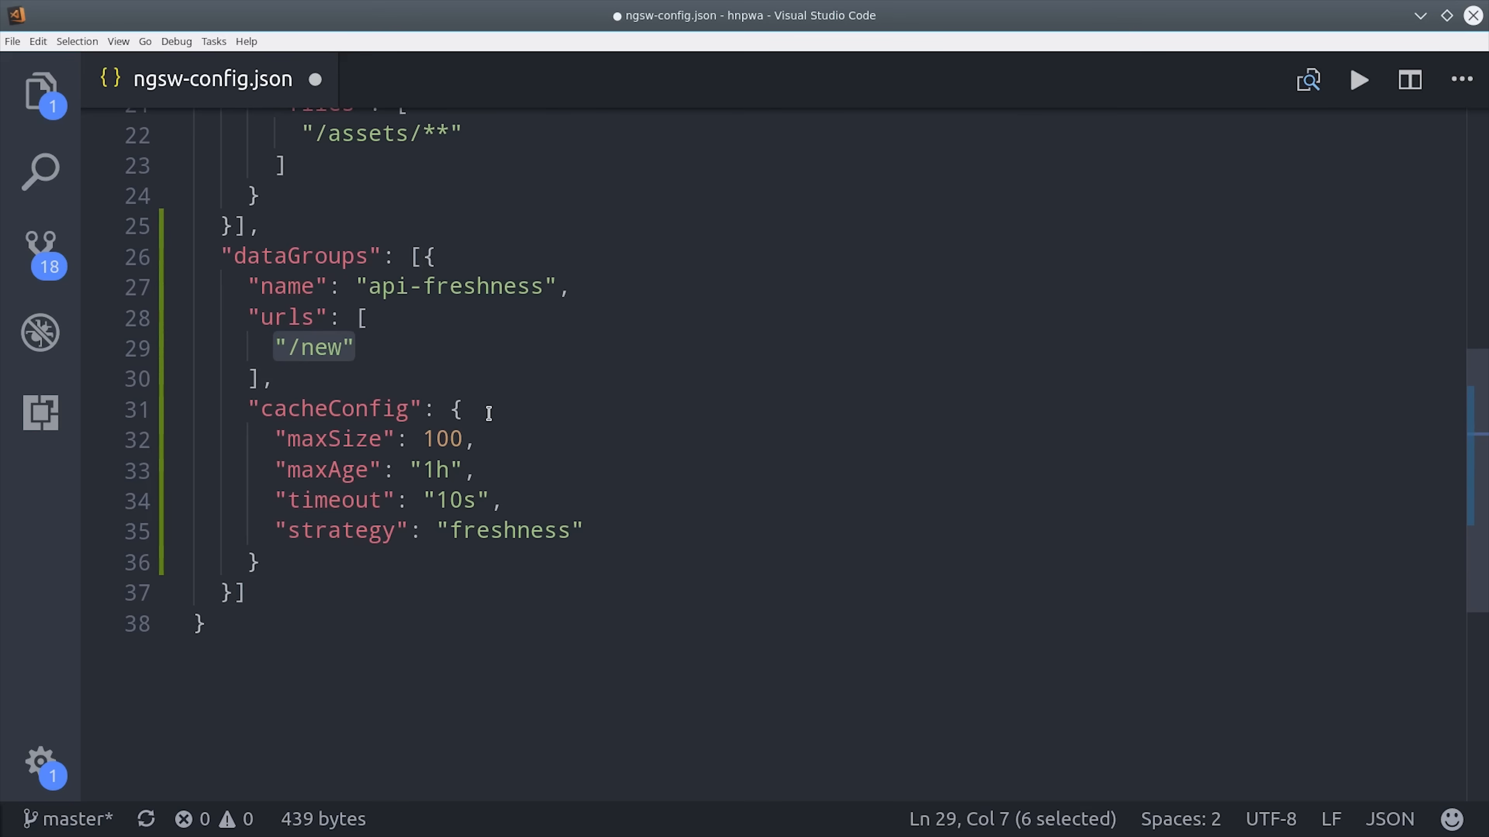
left_click(253, 561)
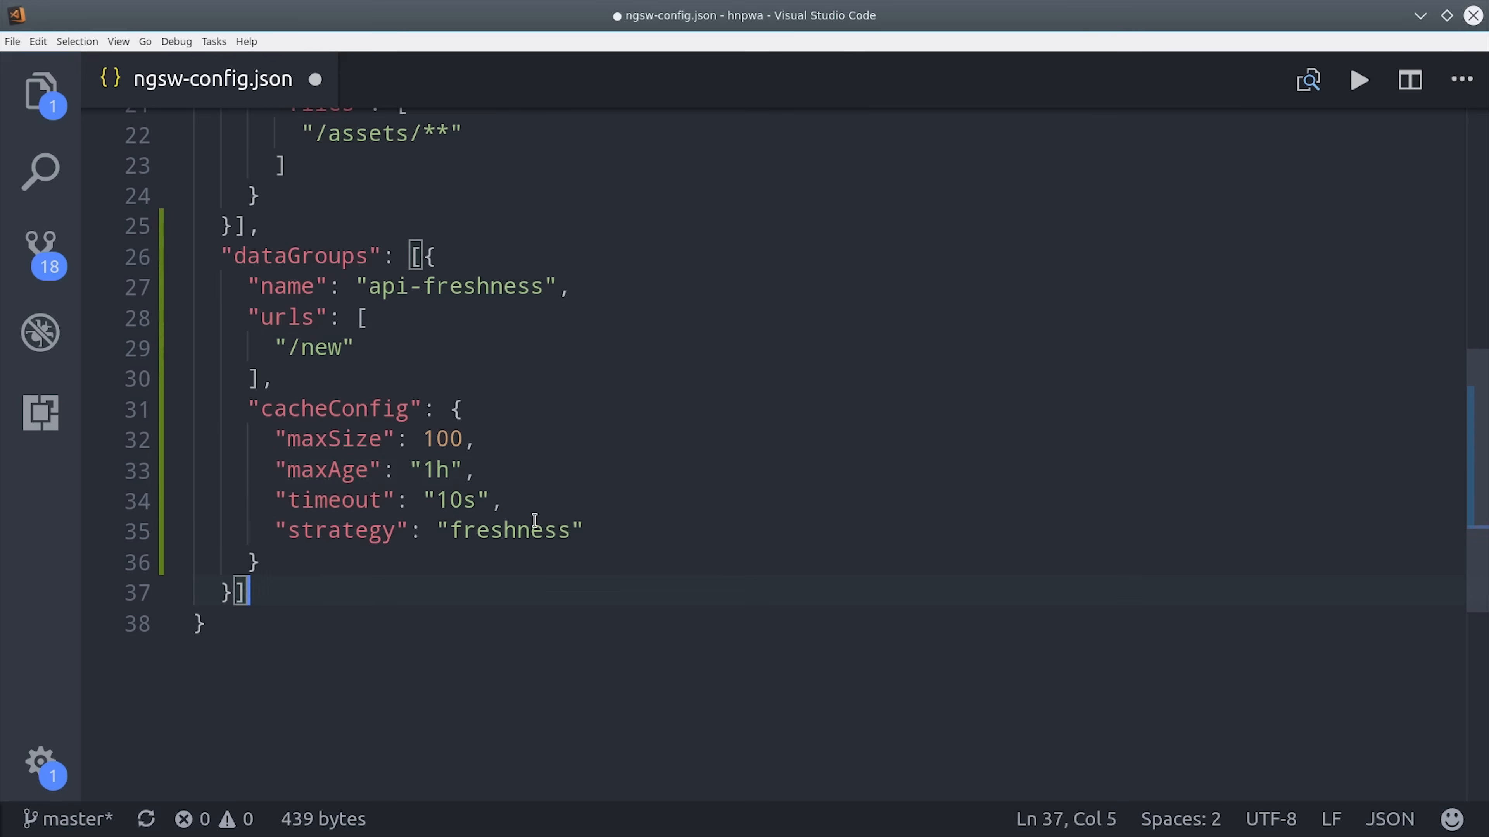
mouse_move(361, 597)
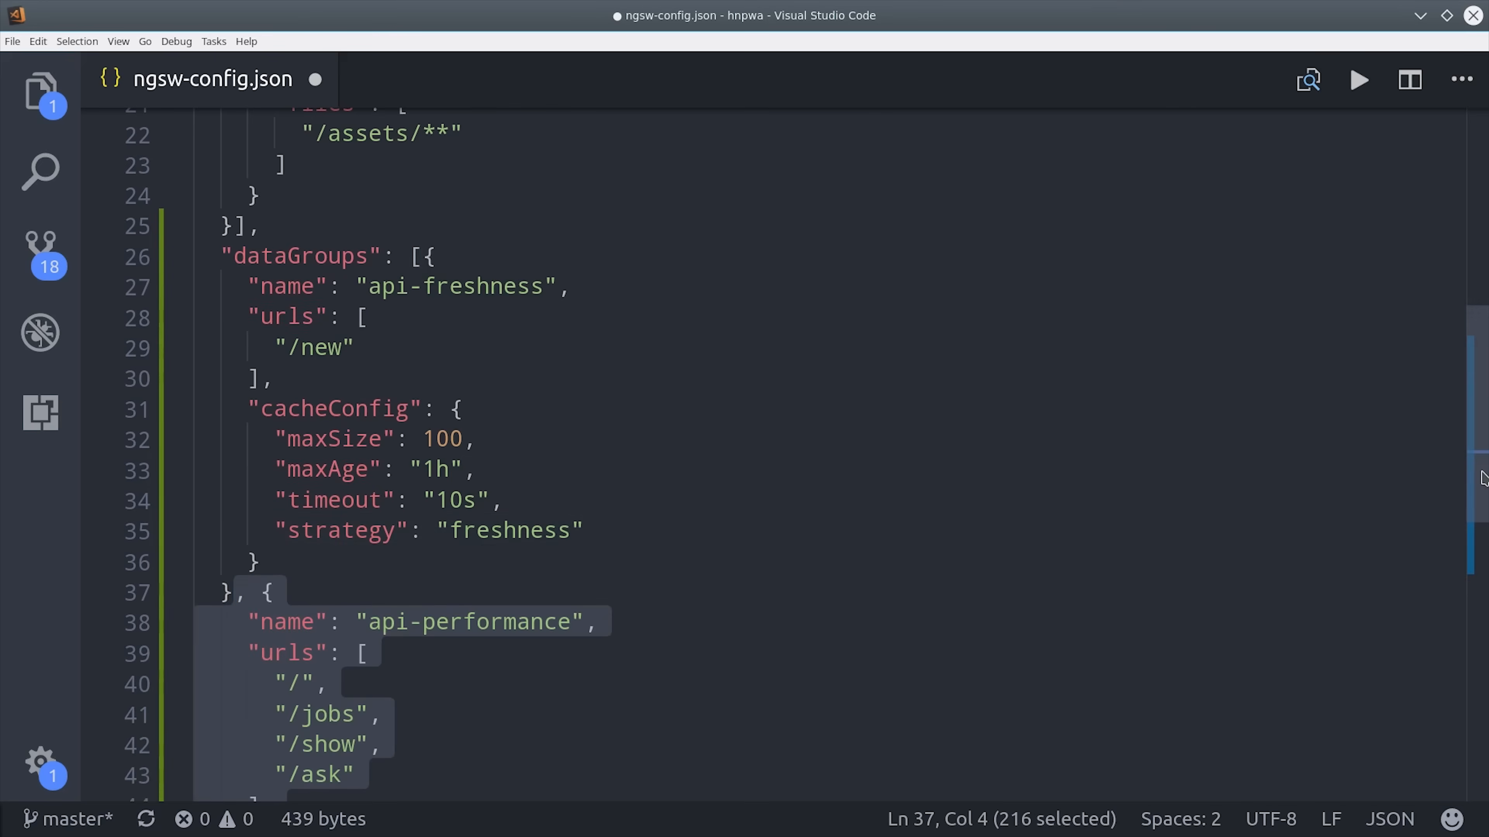
scroll("down", 3)
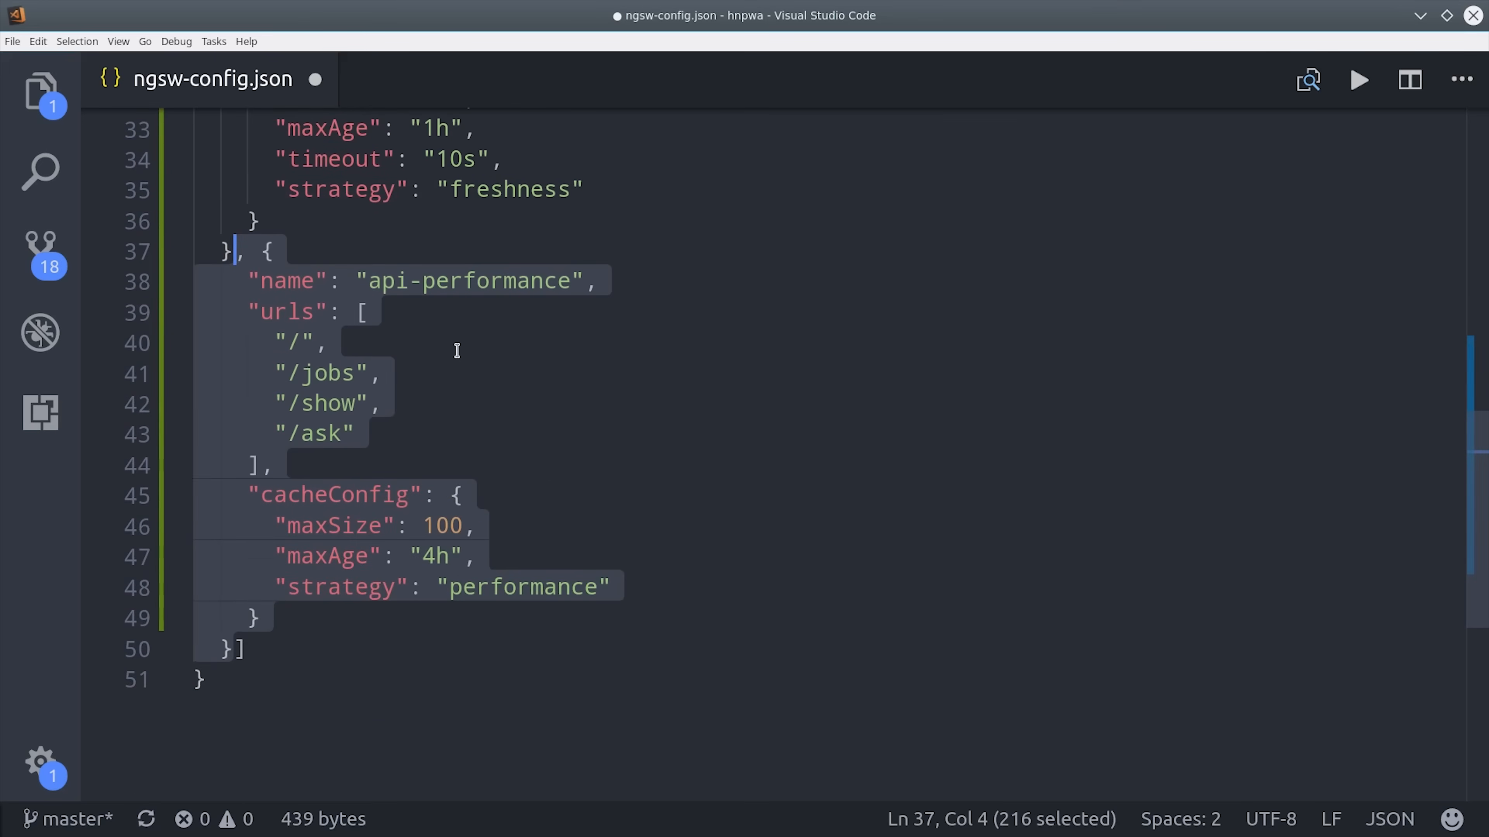
left_click(361, 434)
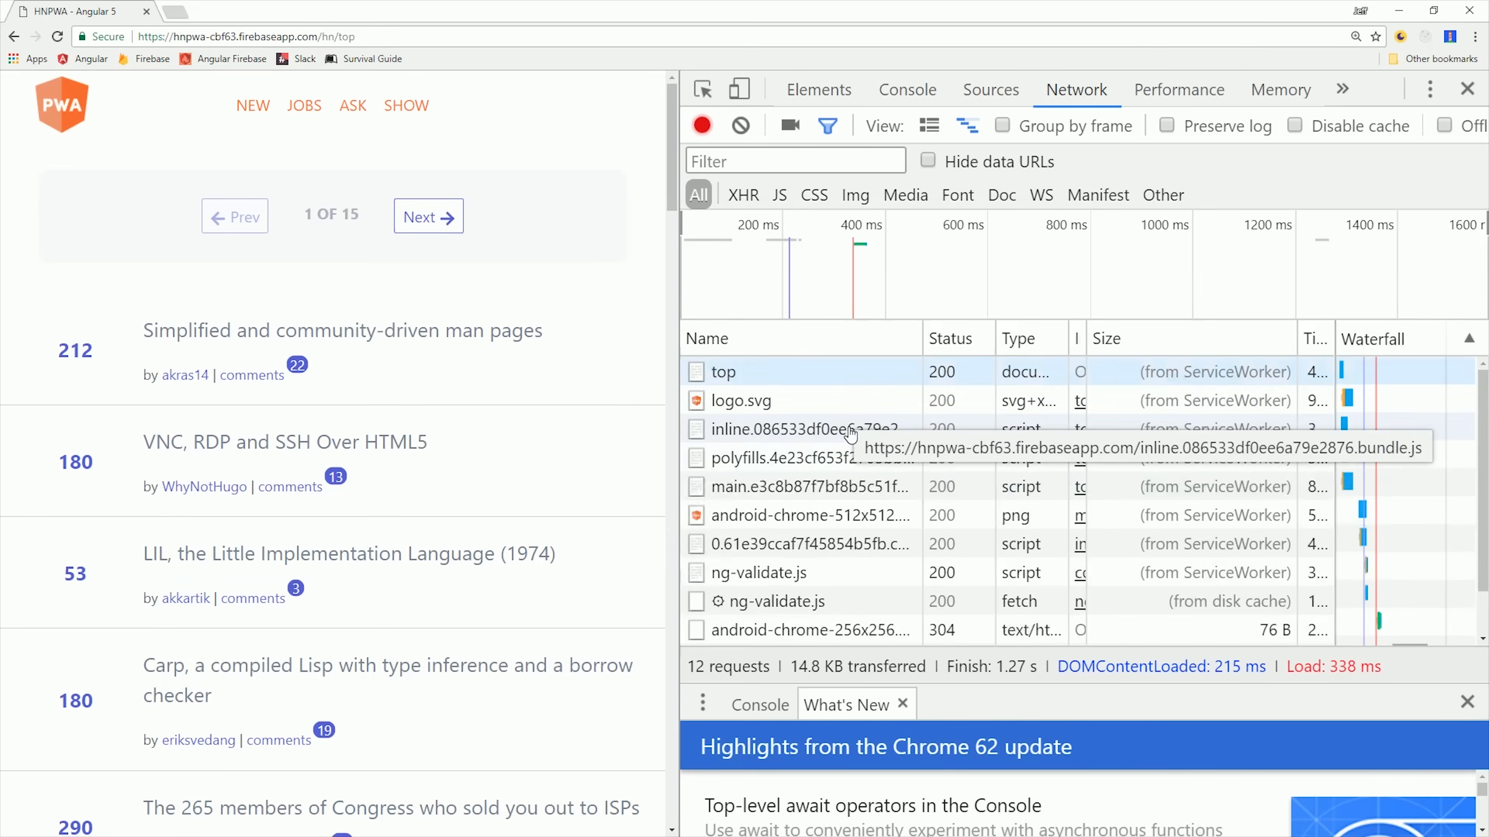
mouse_move(1187, 458)
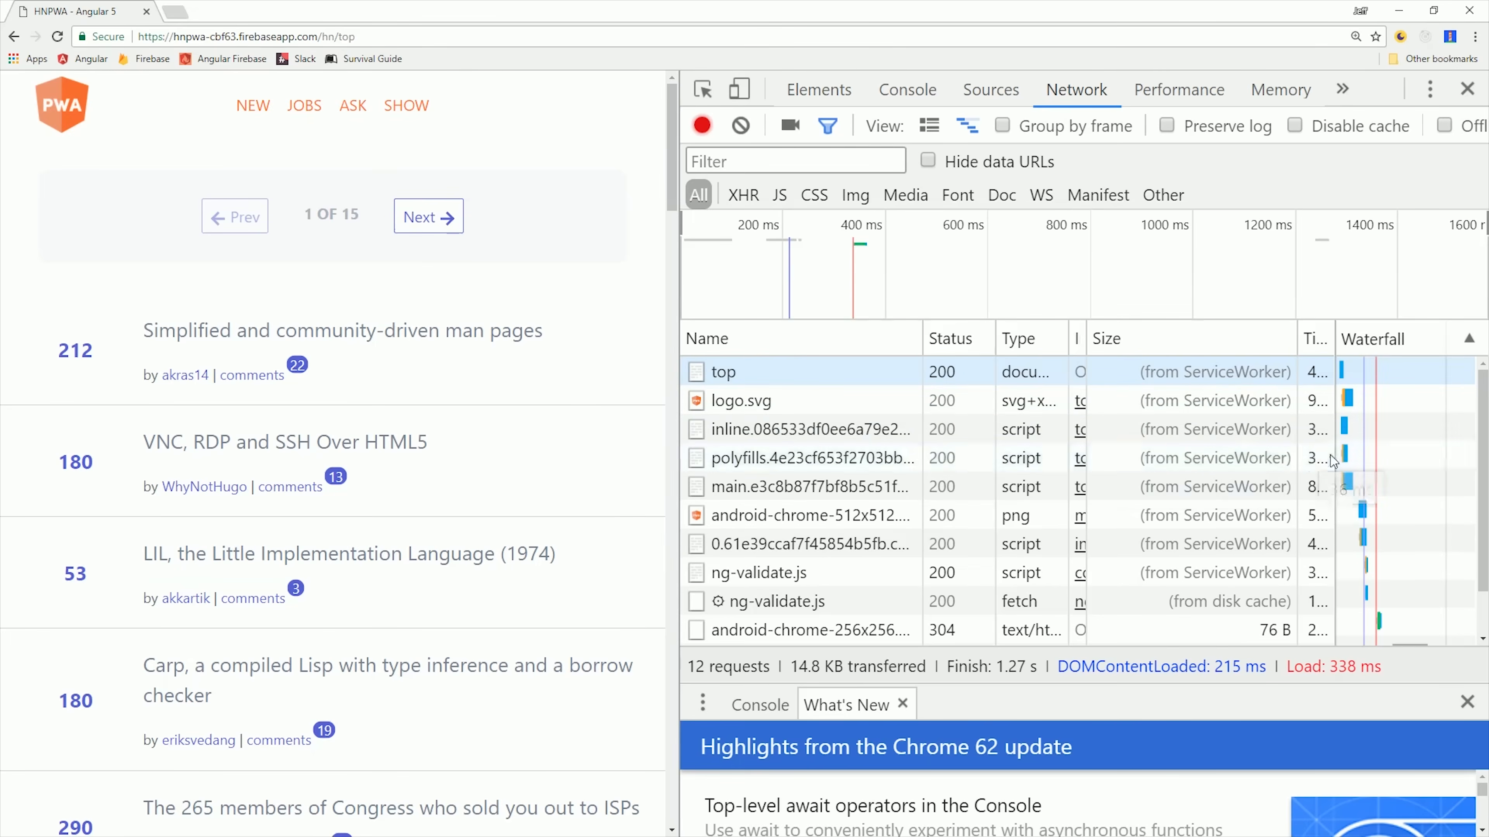
mouse_move(1345, 371)
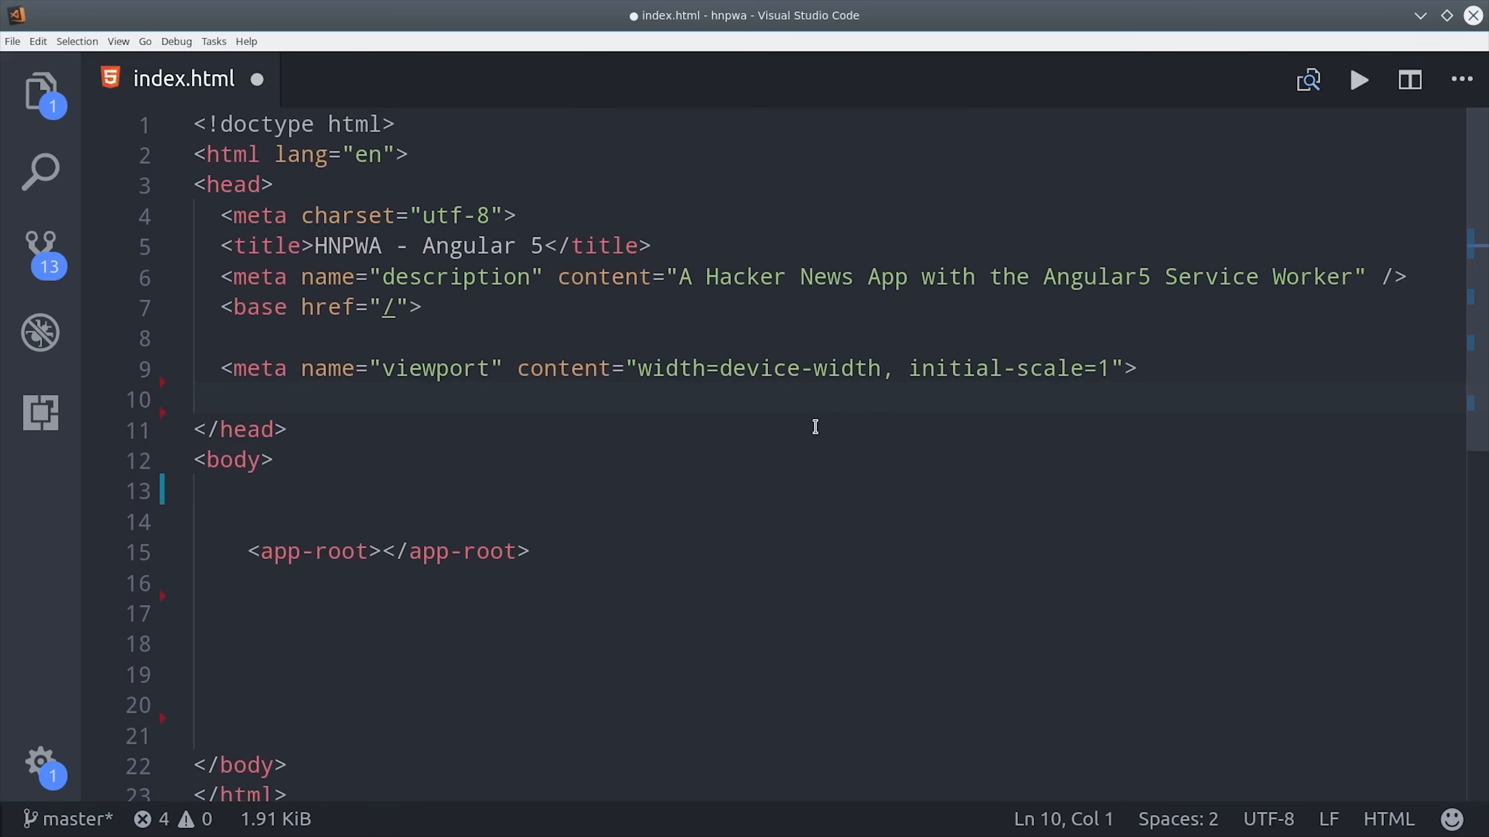
- Add the android-chrome-256x256 icon link and the /manifest.json manifest link to index.html
type("<link rel=\"icon\" type=\"image/x-icon\" href=\"/assets/icons/android-chrome-256x256.png\">")
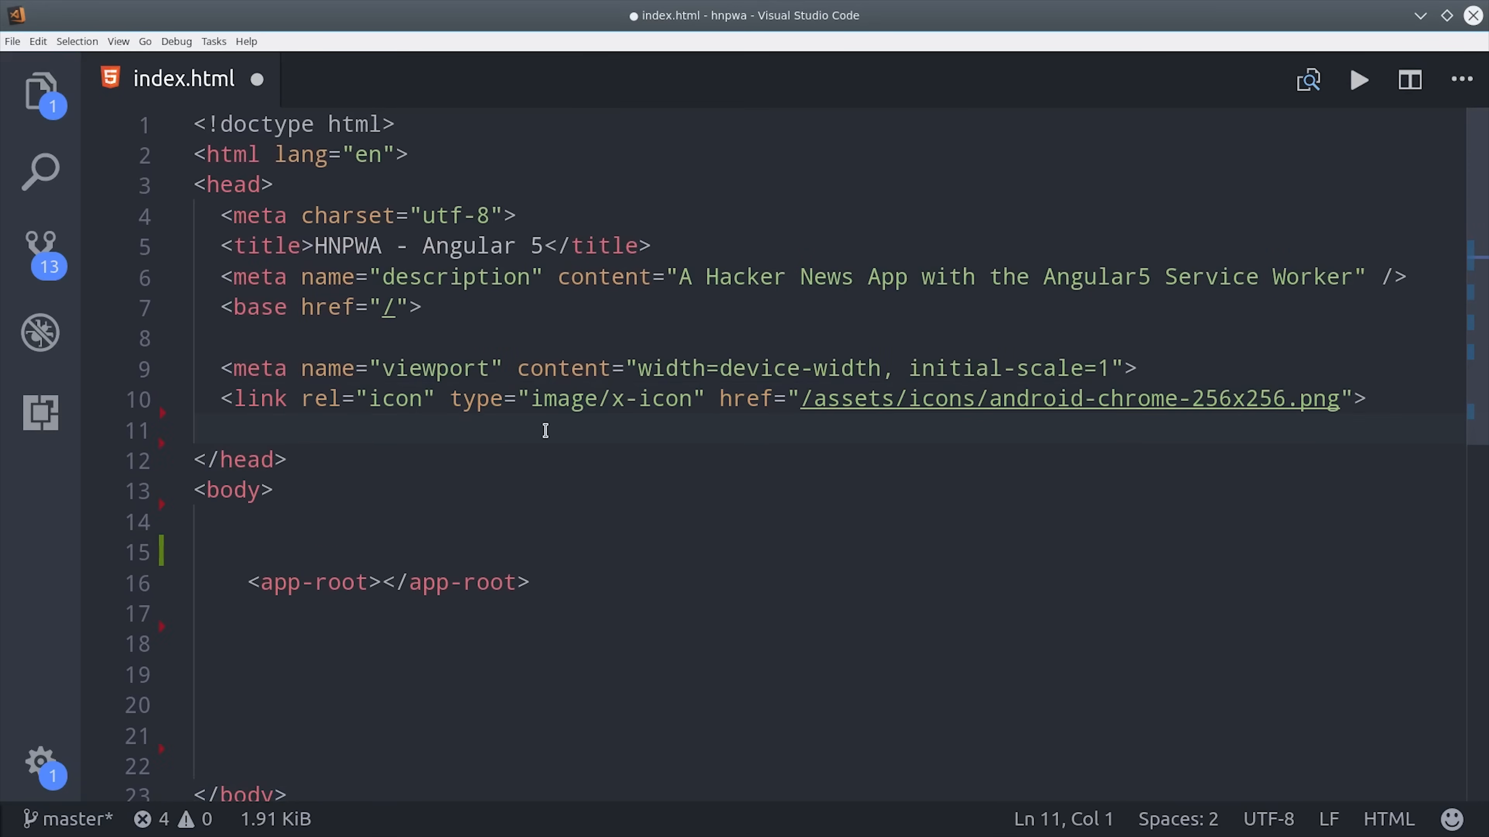
type("<link rel=\"manifest\" href=\"/manifest.json\">")
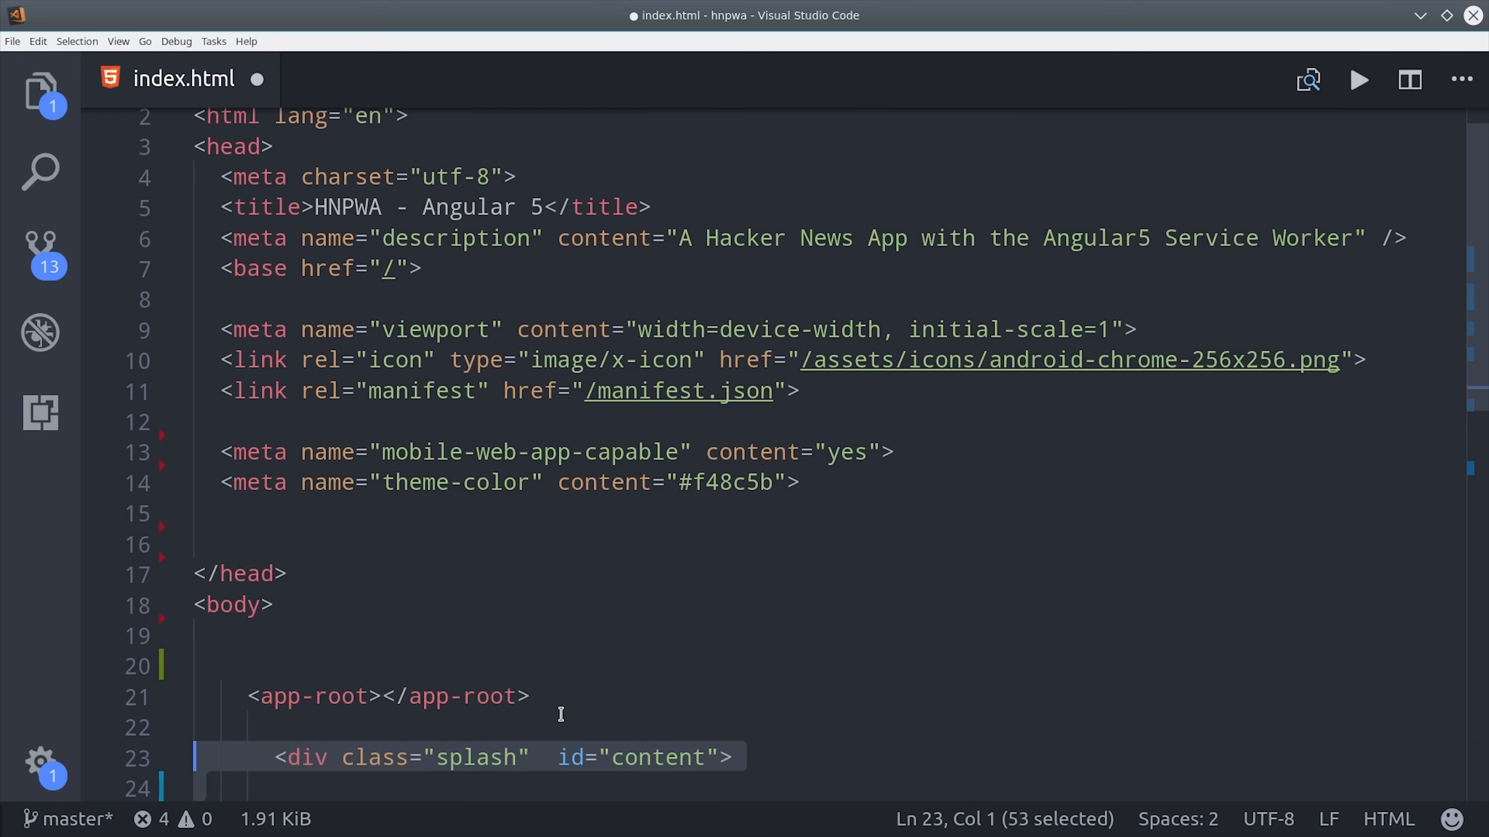
scroll("down", 3)
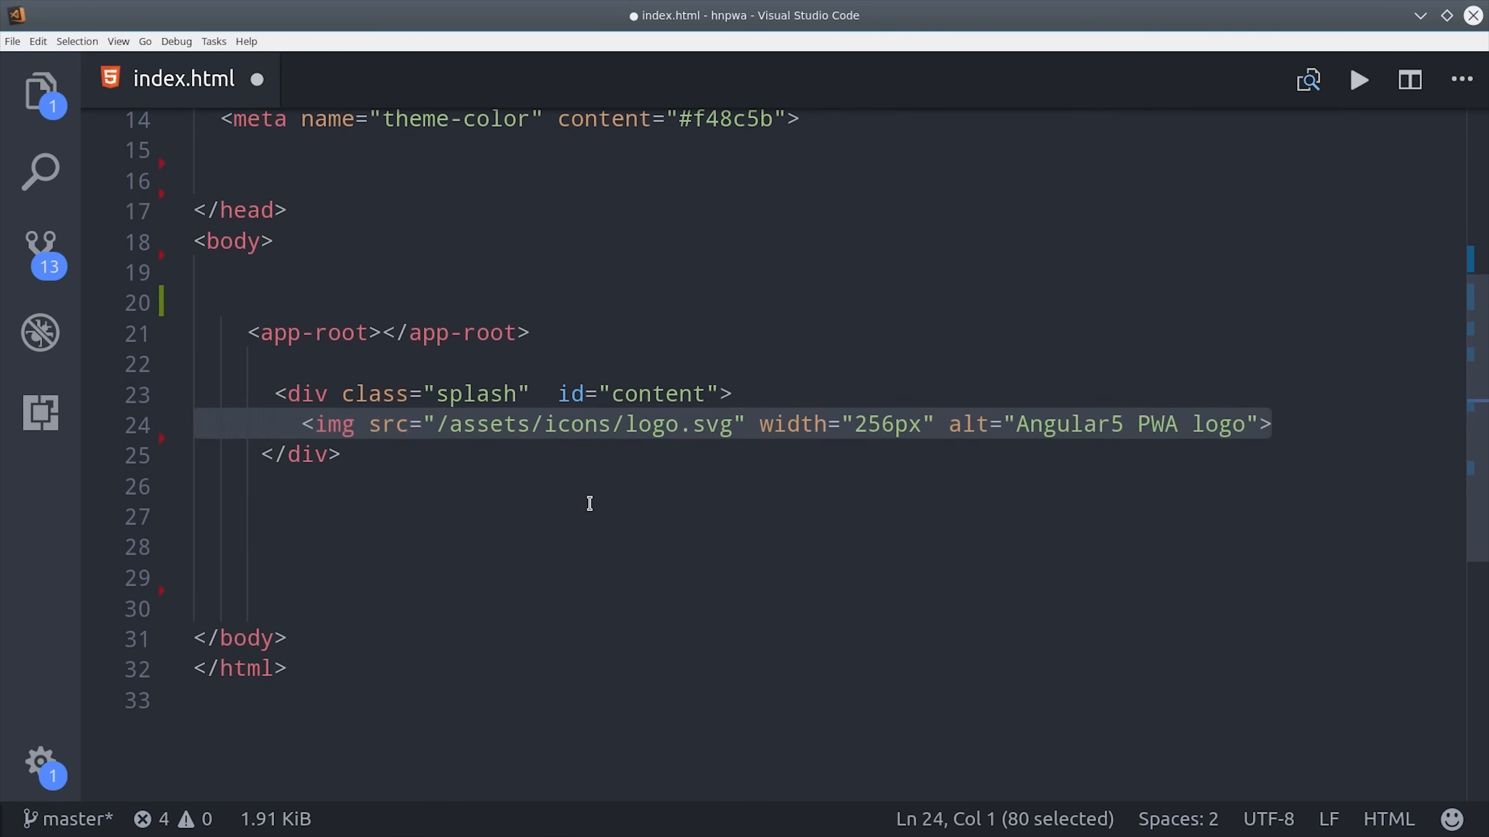
- Add an <h1>Hacker News PWA...</h1> heading under the splash logo
left_click(1263, 423)
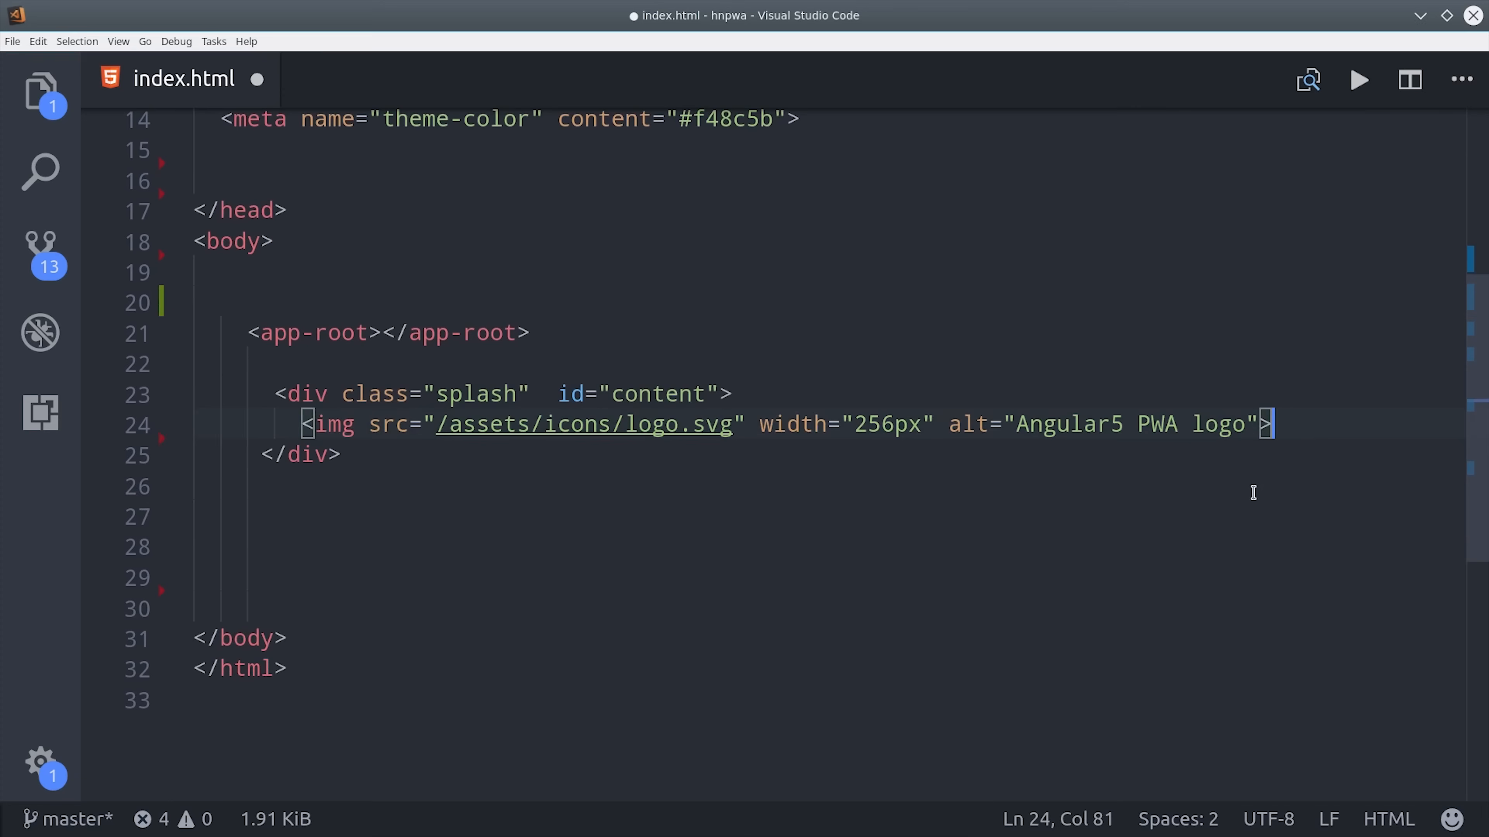
type("<h1>Hacker News PWA...</h1>")
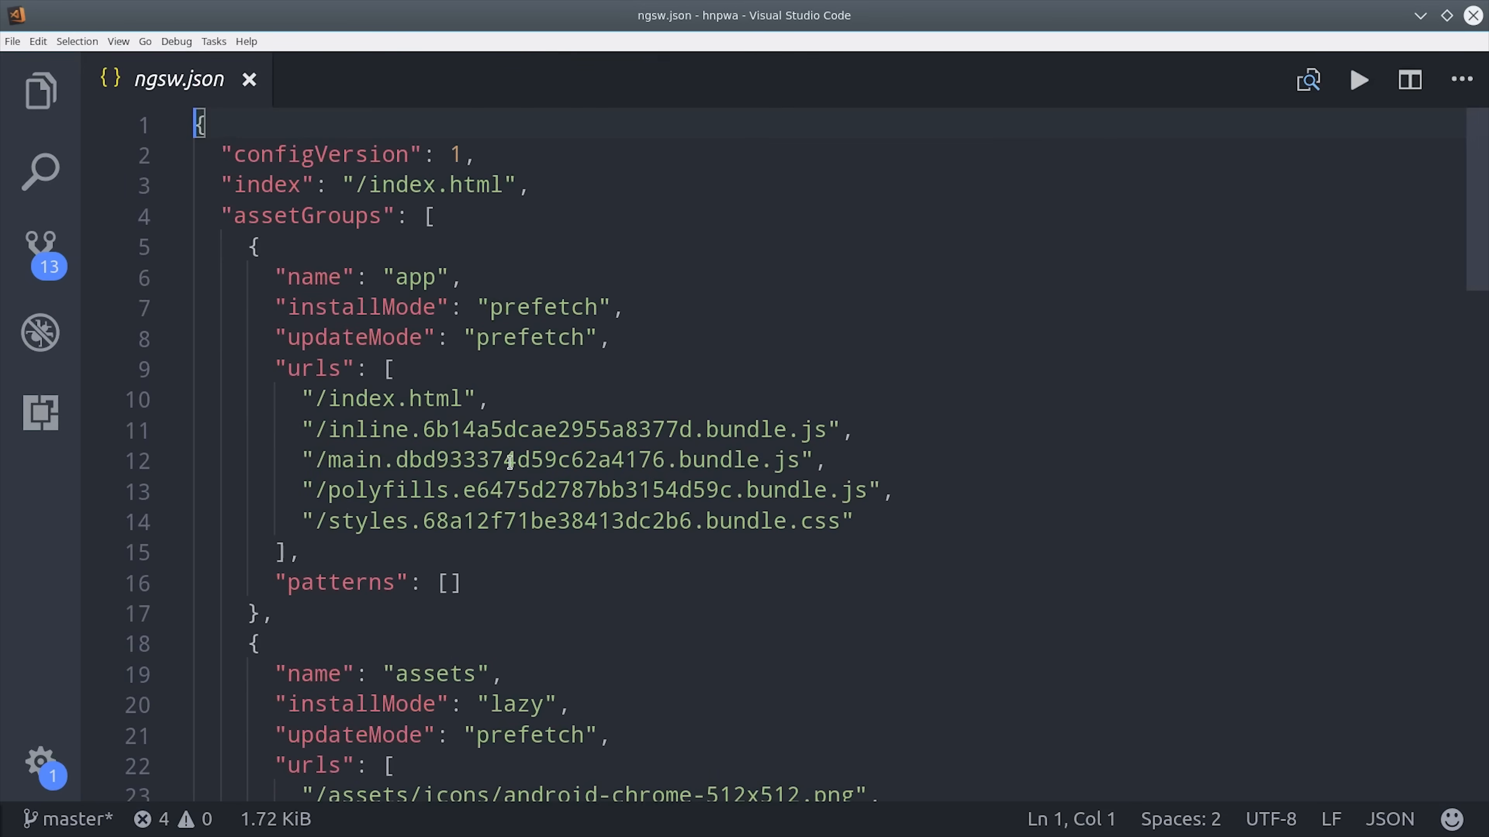
mouse_move(437, 470)
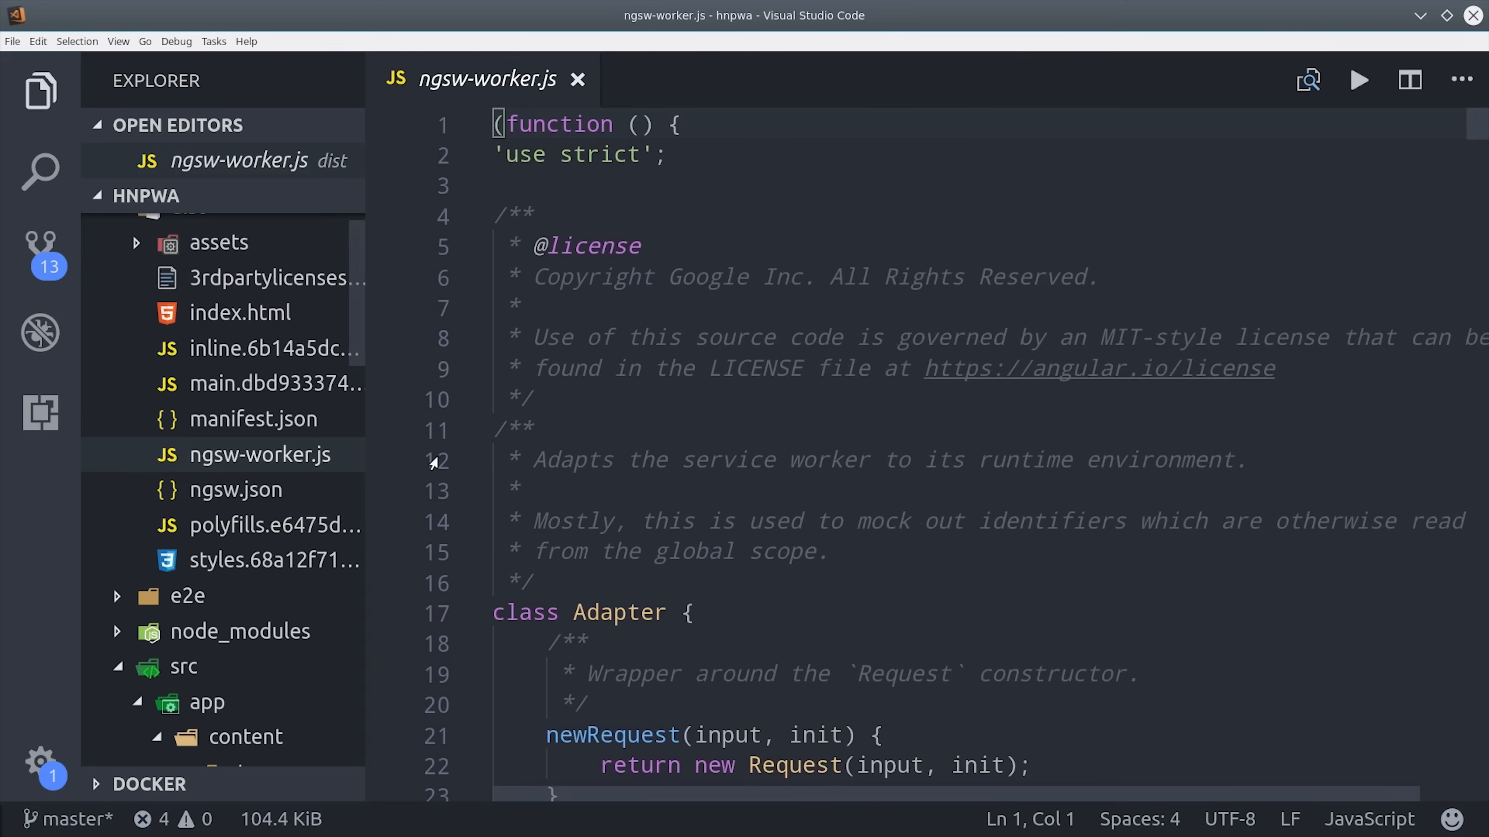
- Scroll through the generated dist/ngsw-worker.js service worker code
scroll("down", 3)
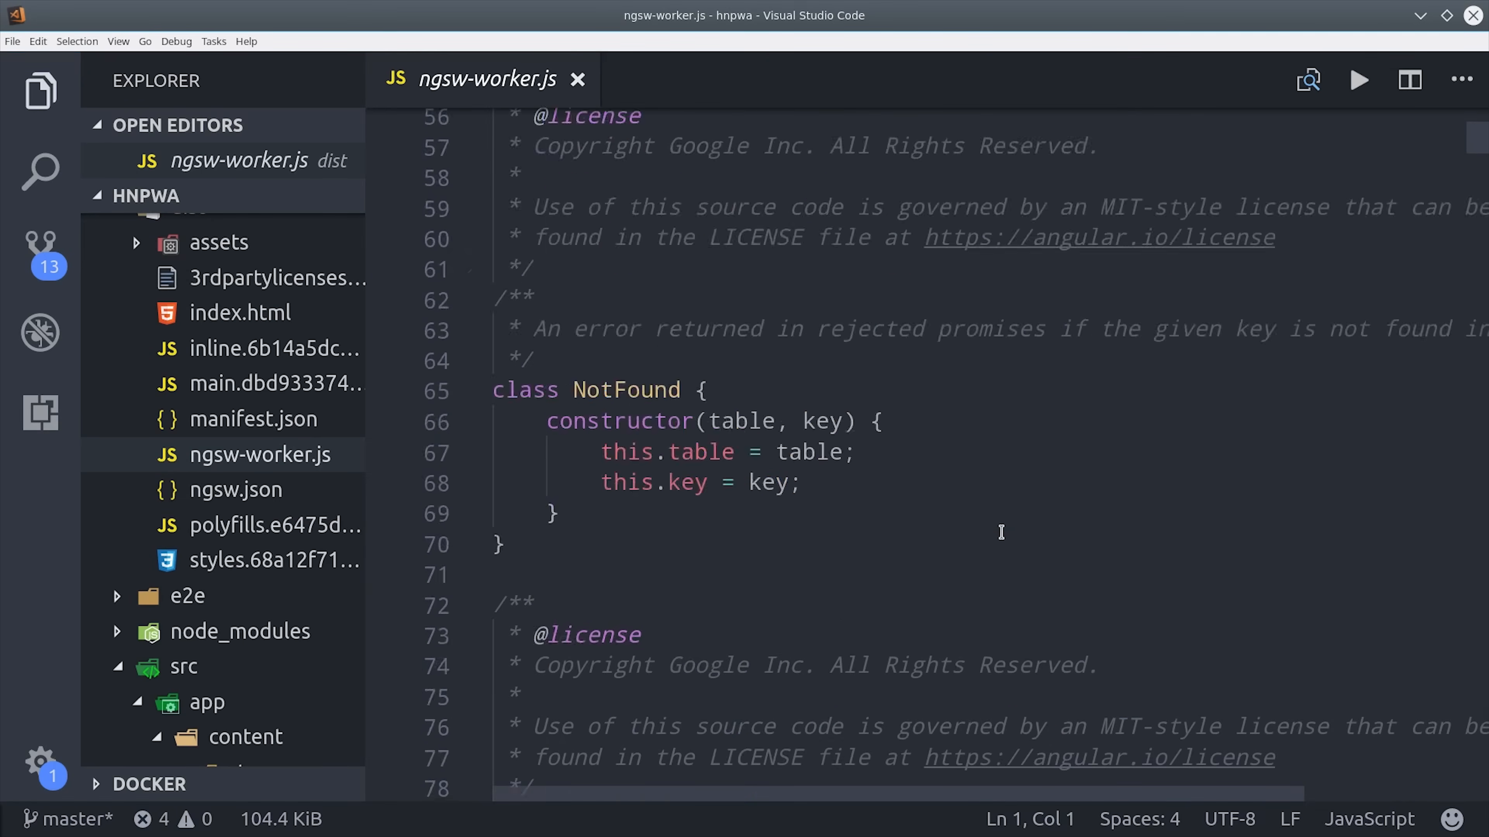
scroll("down", 3)
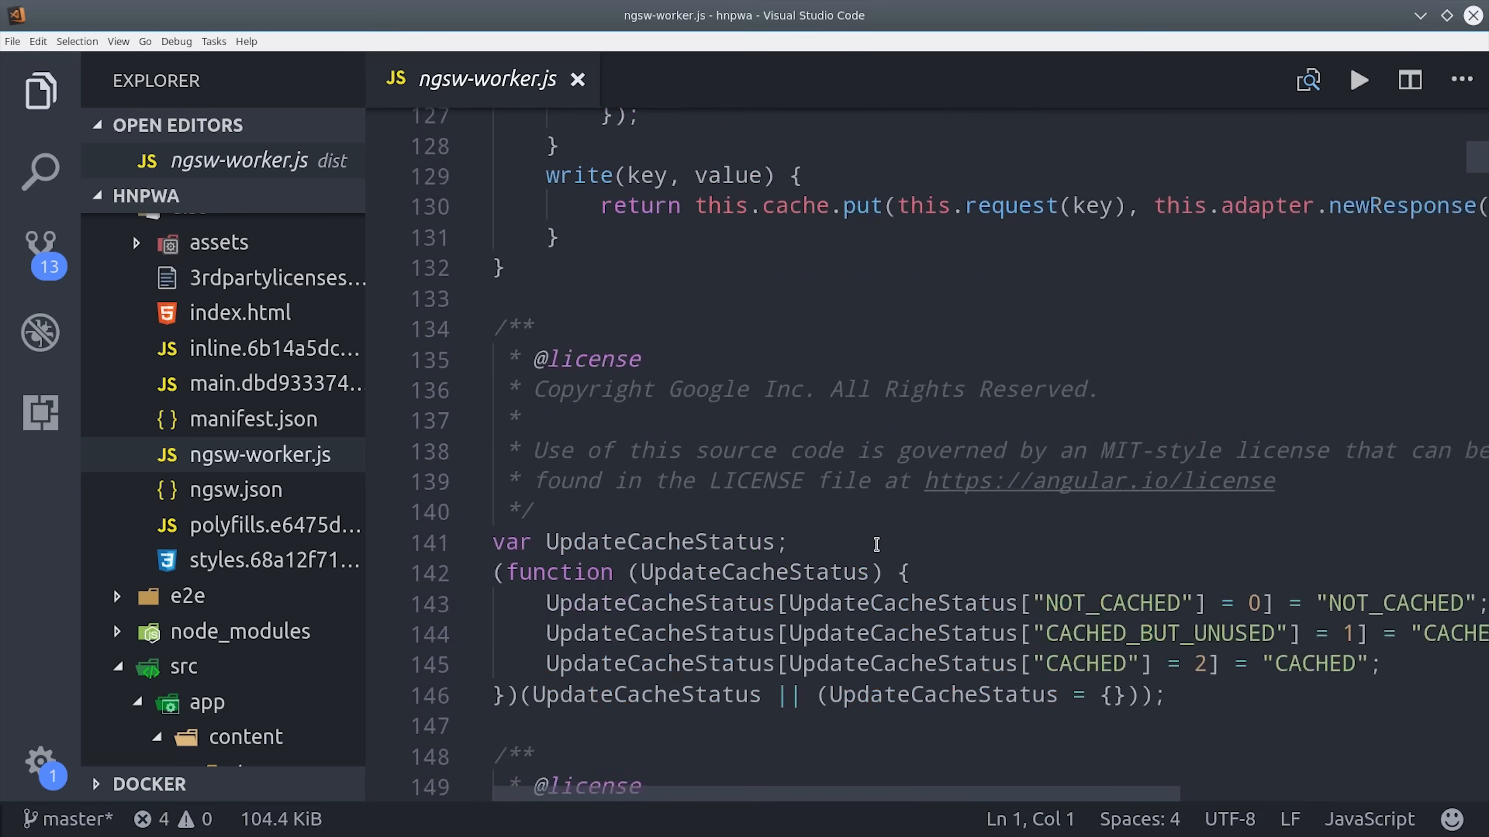
scroll("down", 3)
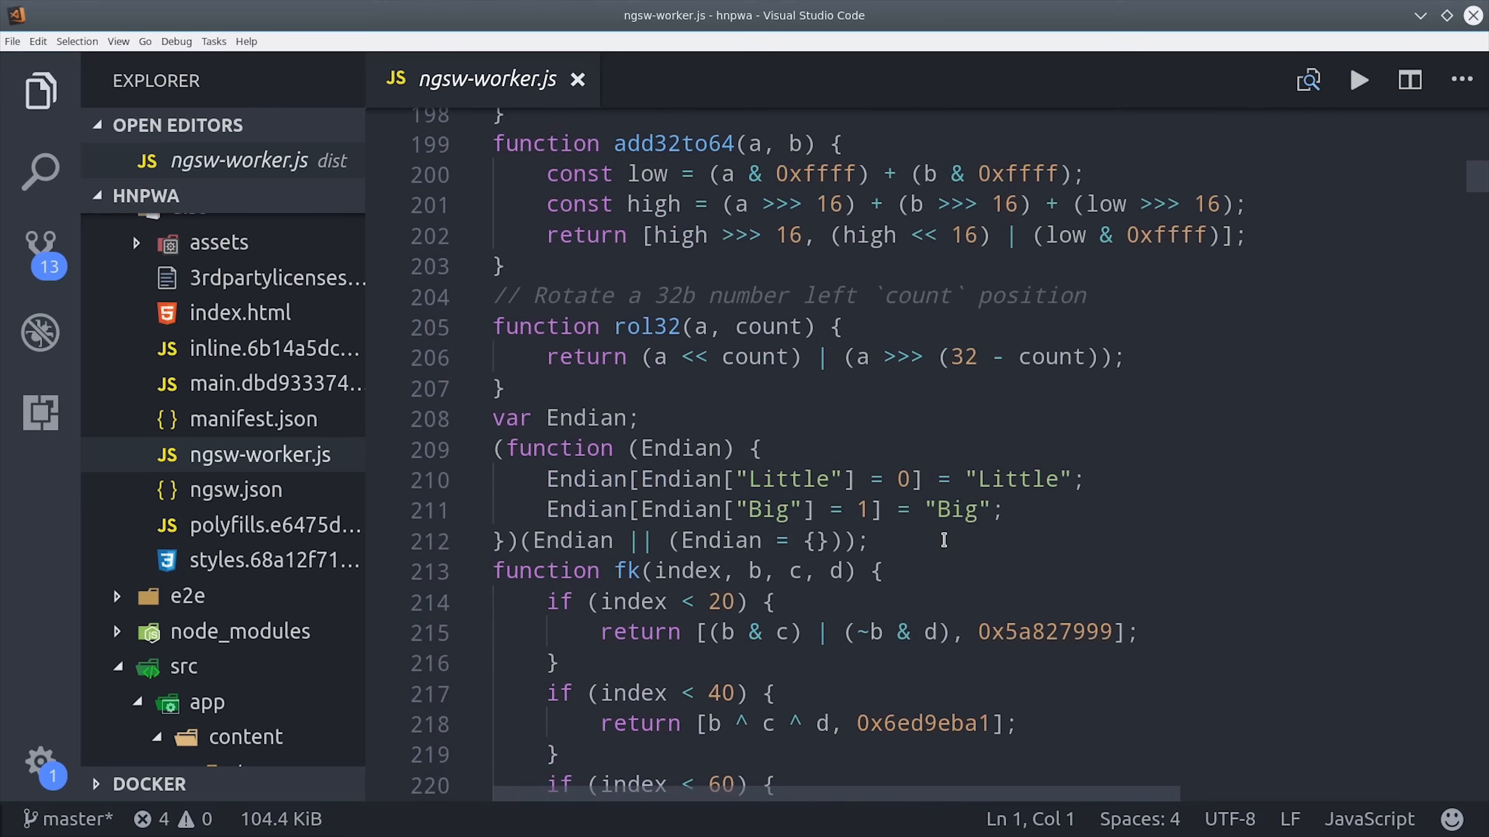
scroll("down", 3)
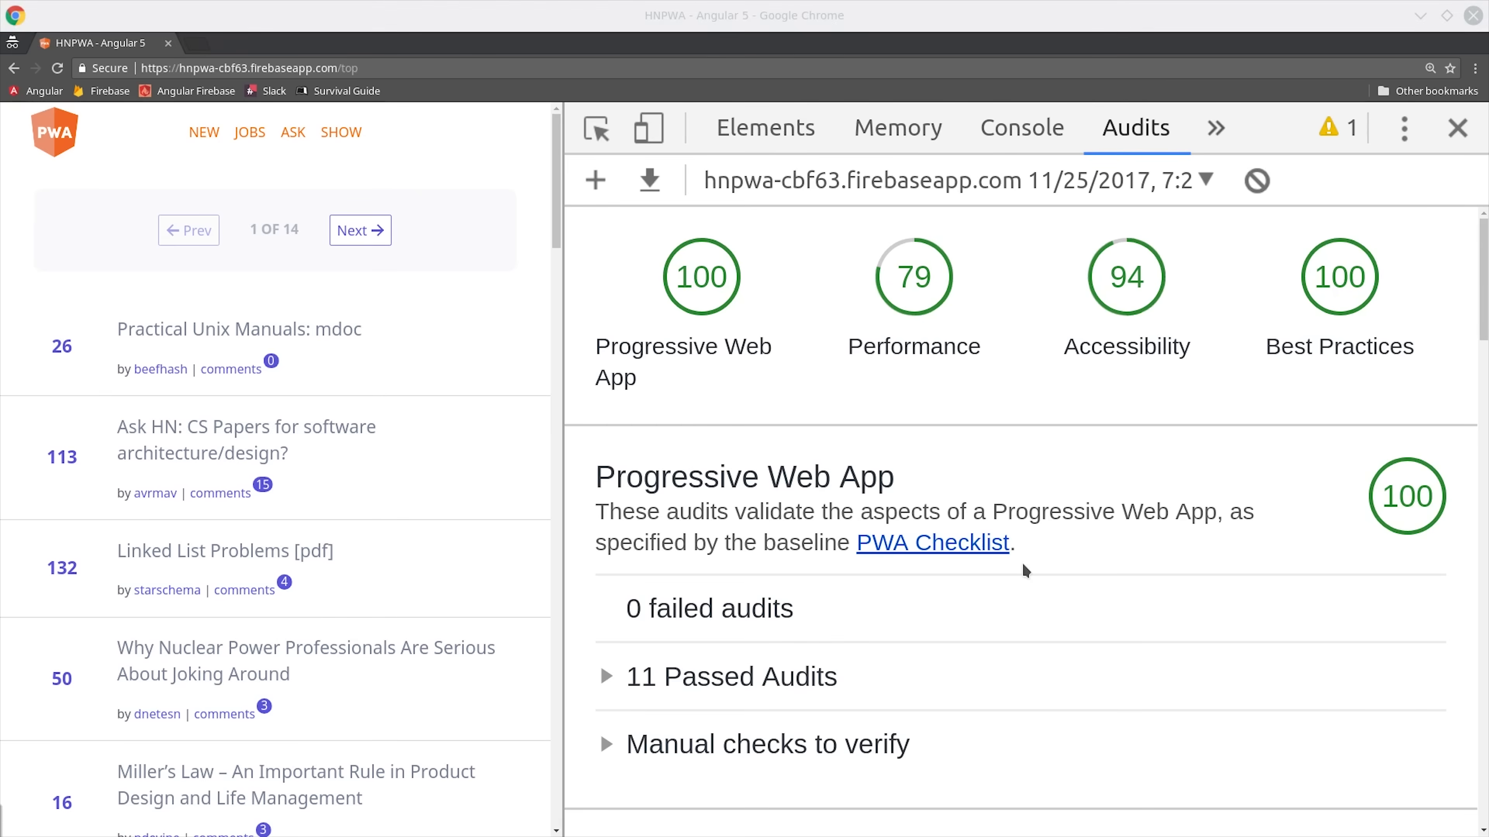
- Scroll the Lighthouse report down to the Performance Metrics filmstrip showing first meaningful paint 3,720 ms
scroll("down", 3)
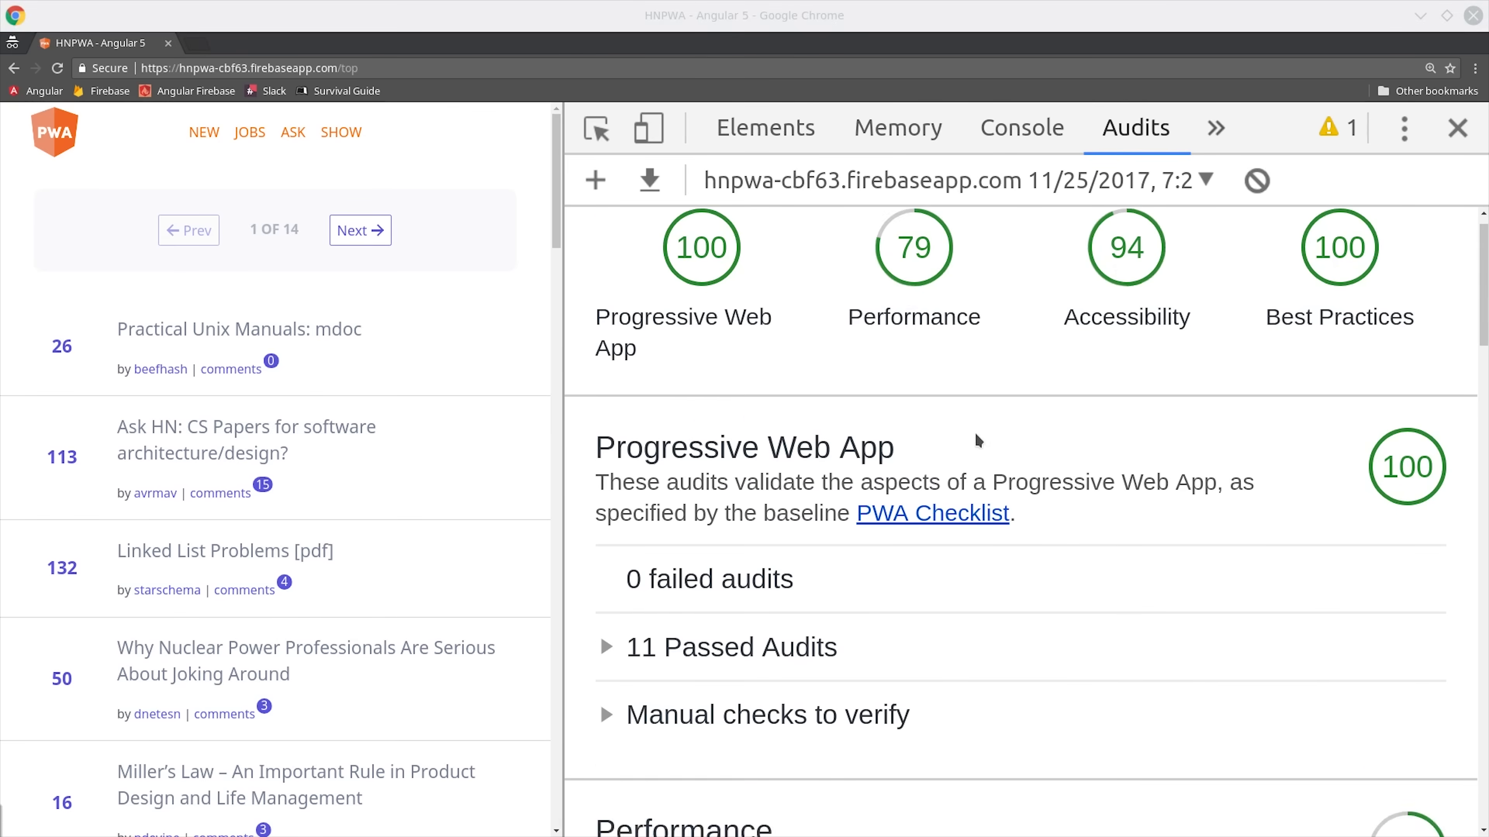
scroll("down", 3)
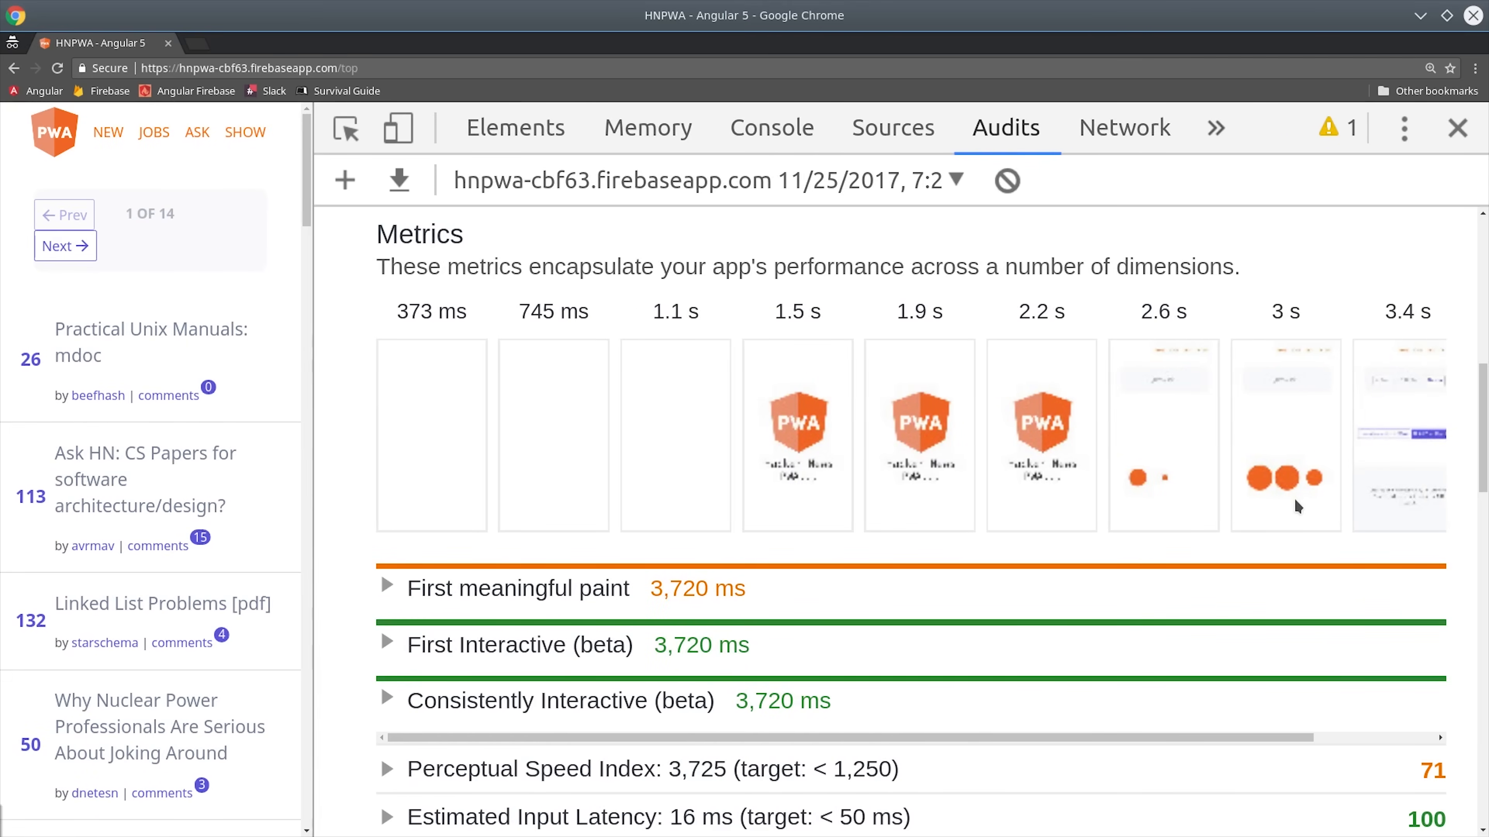
mouse_move(906, 503)
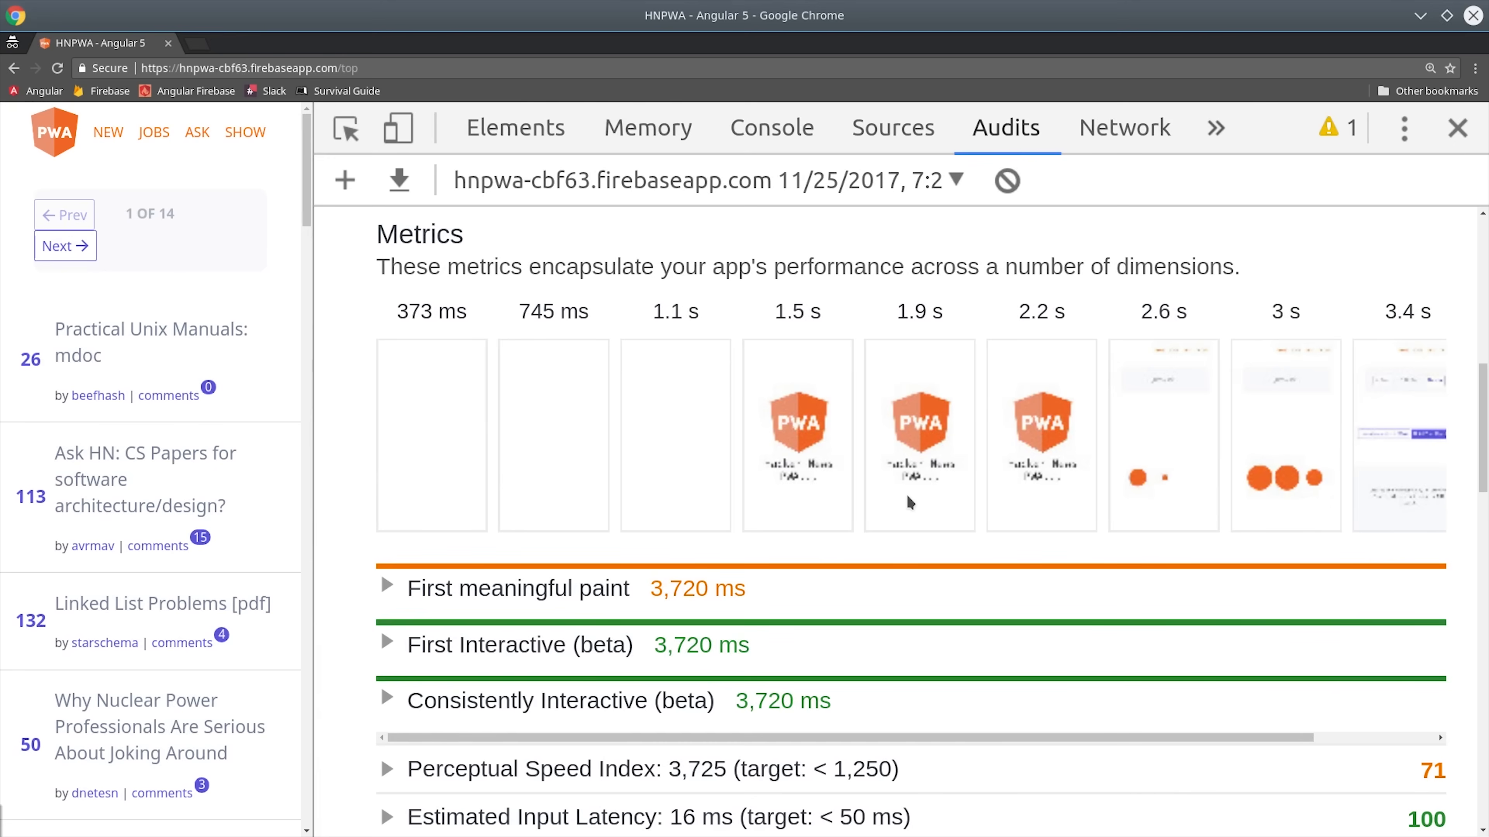
mouse_move(930, 465)
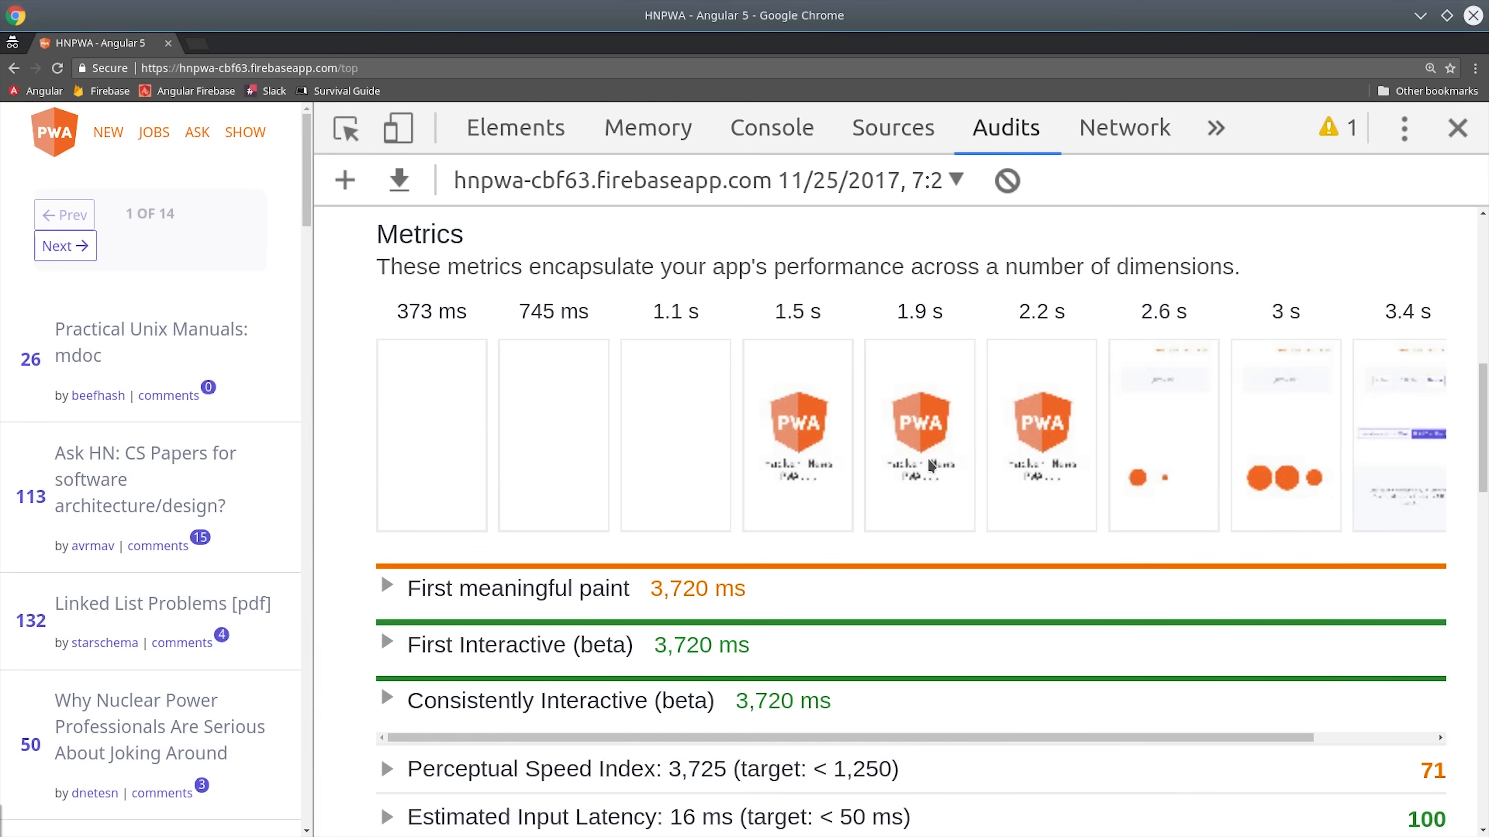
mouse_move(957, 519)
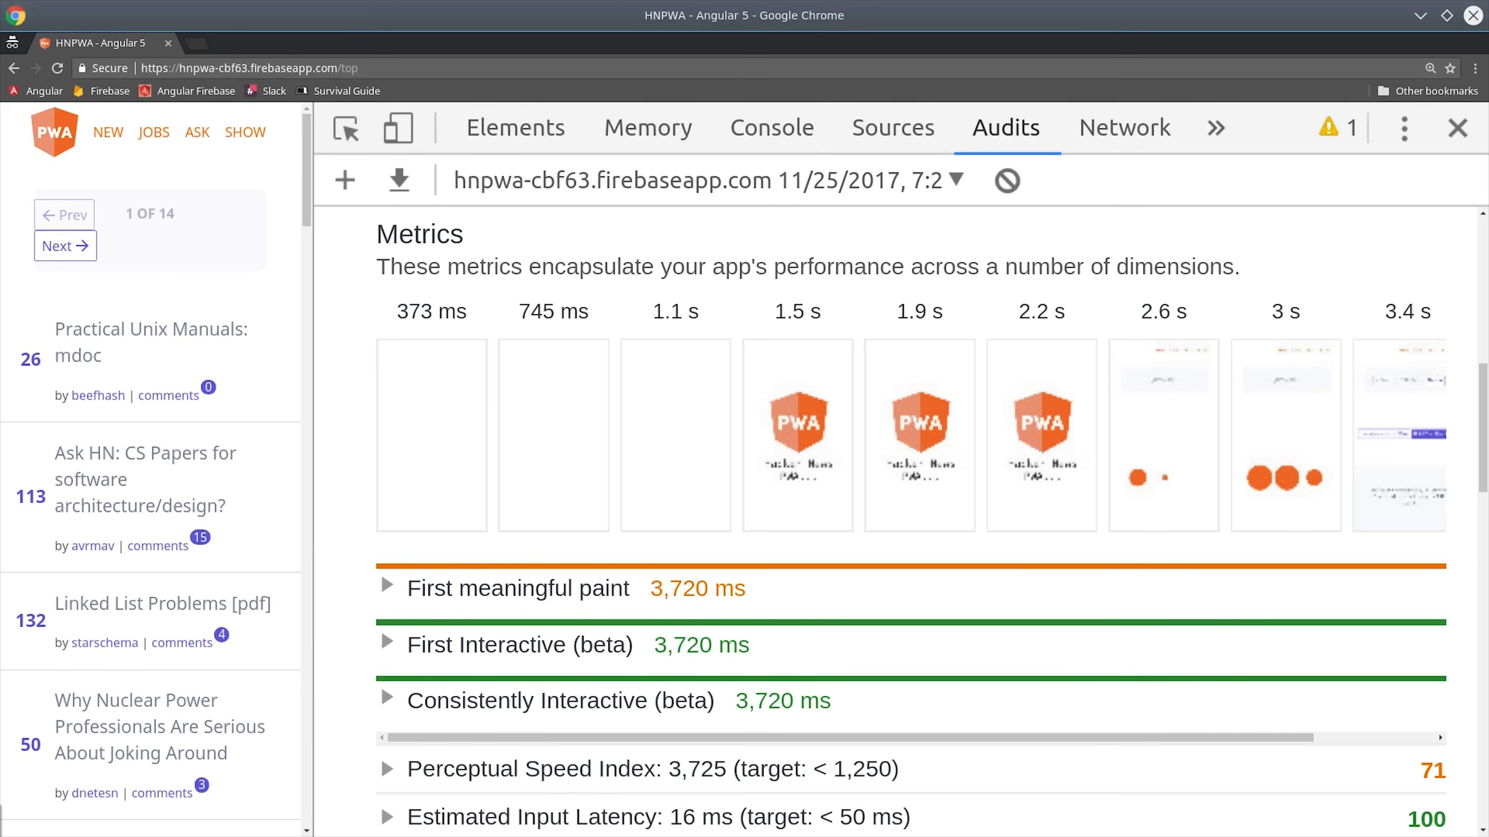
key("alt+tab")
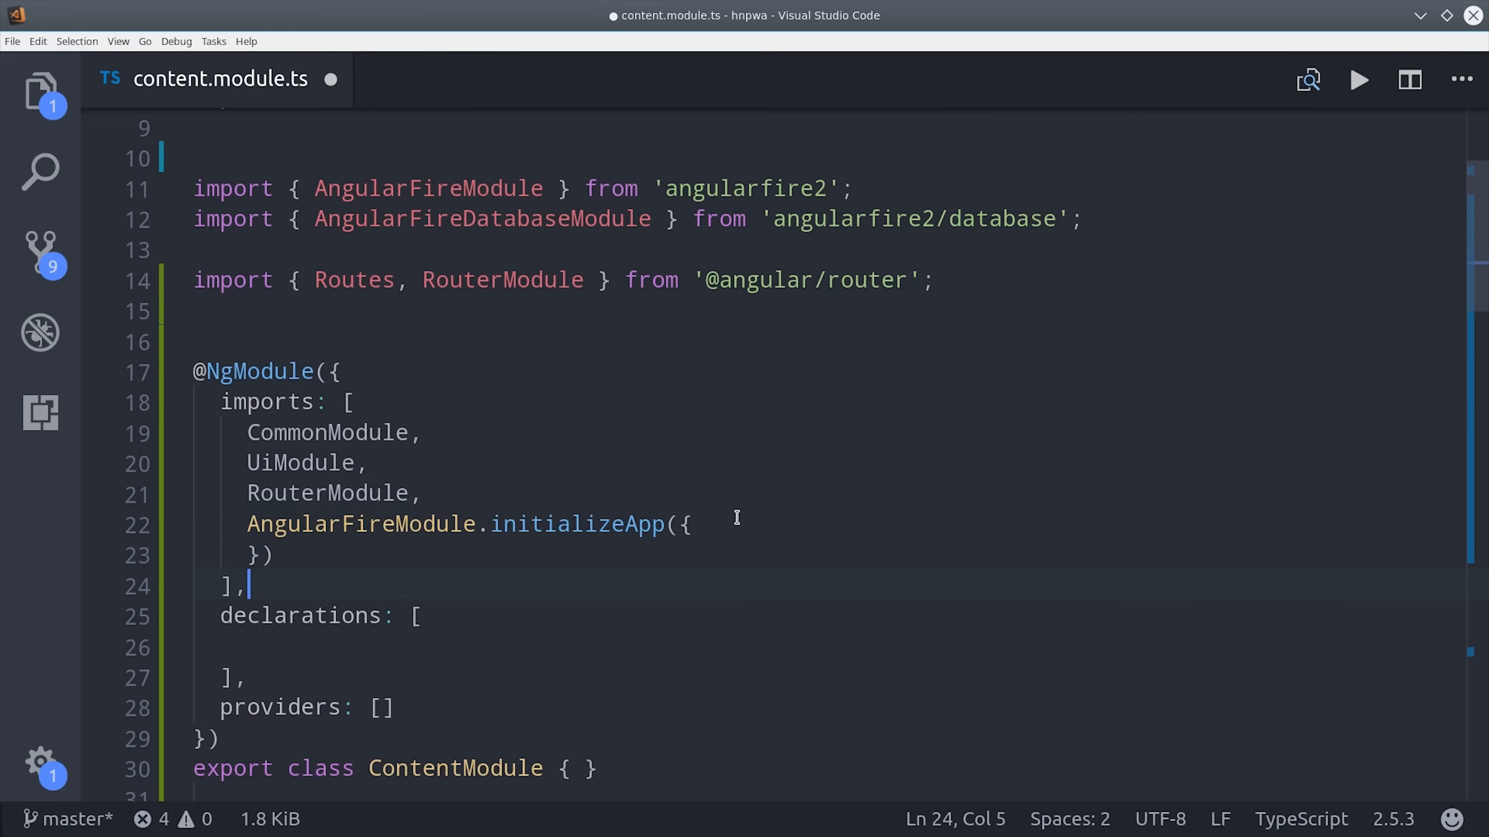
type("databaseURL: 'https://hacker-news.firebaseio.com'")
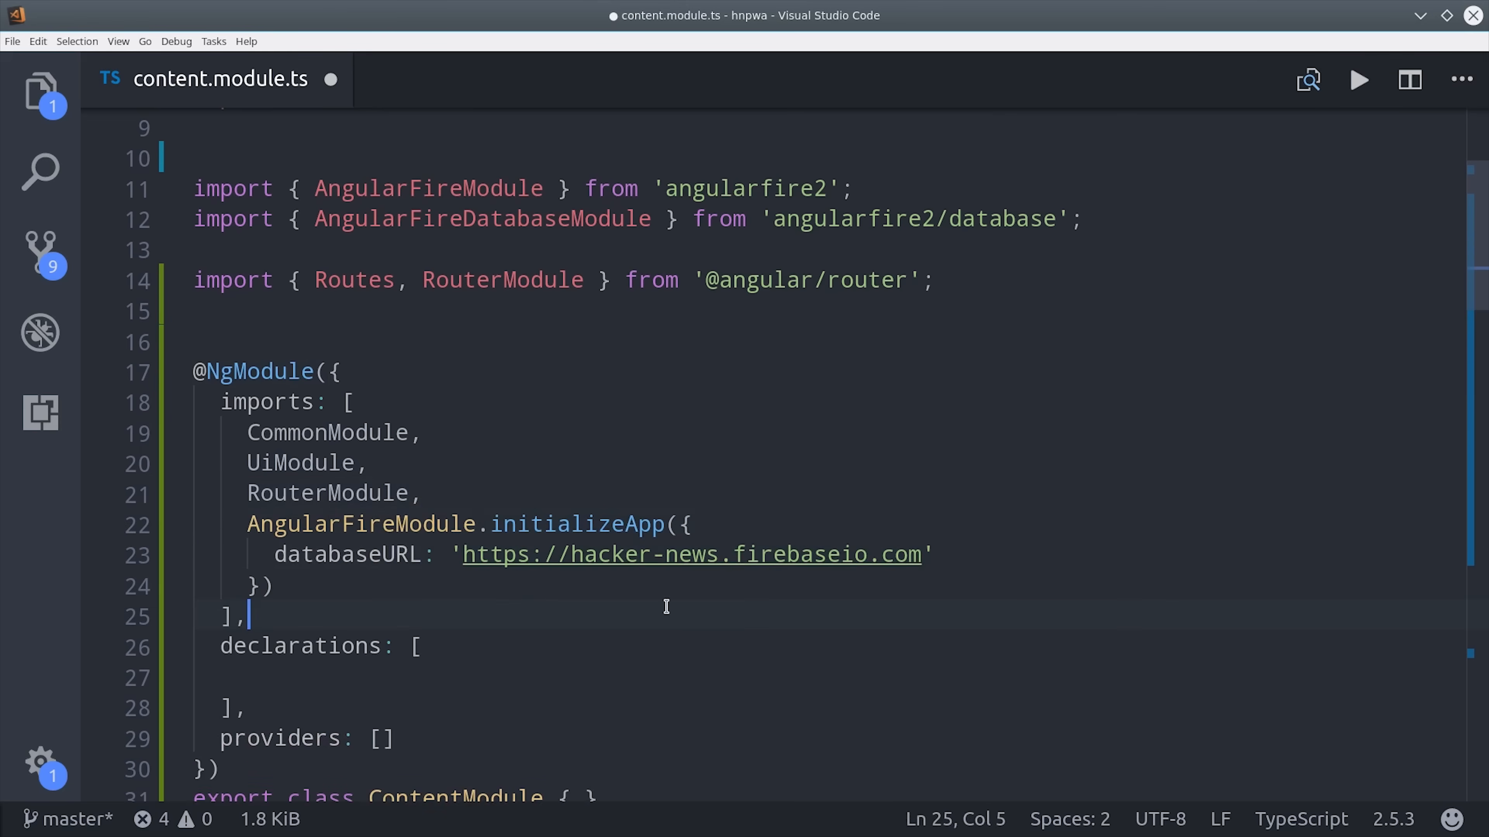
double_click(348, 554)
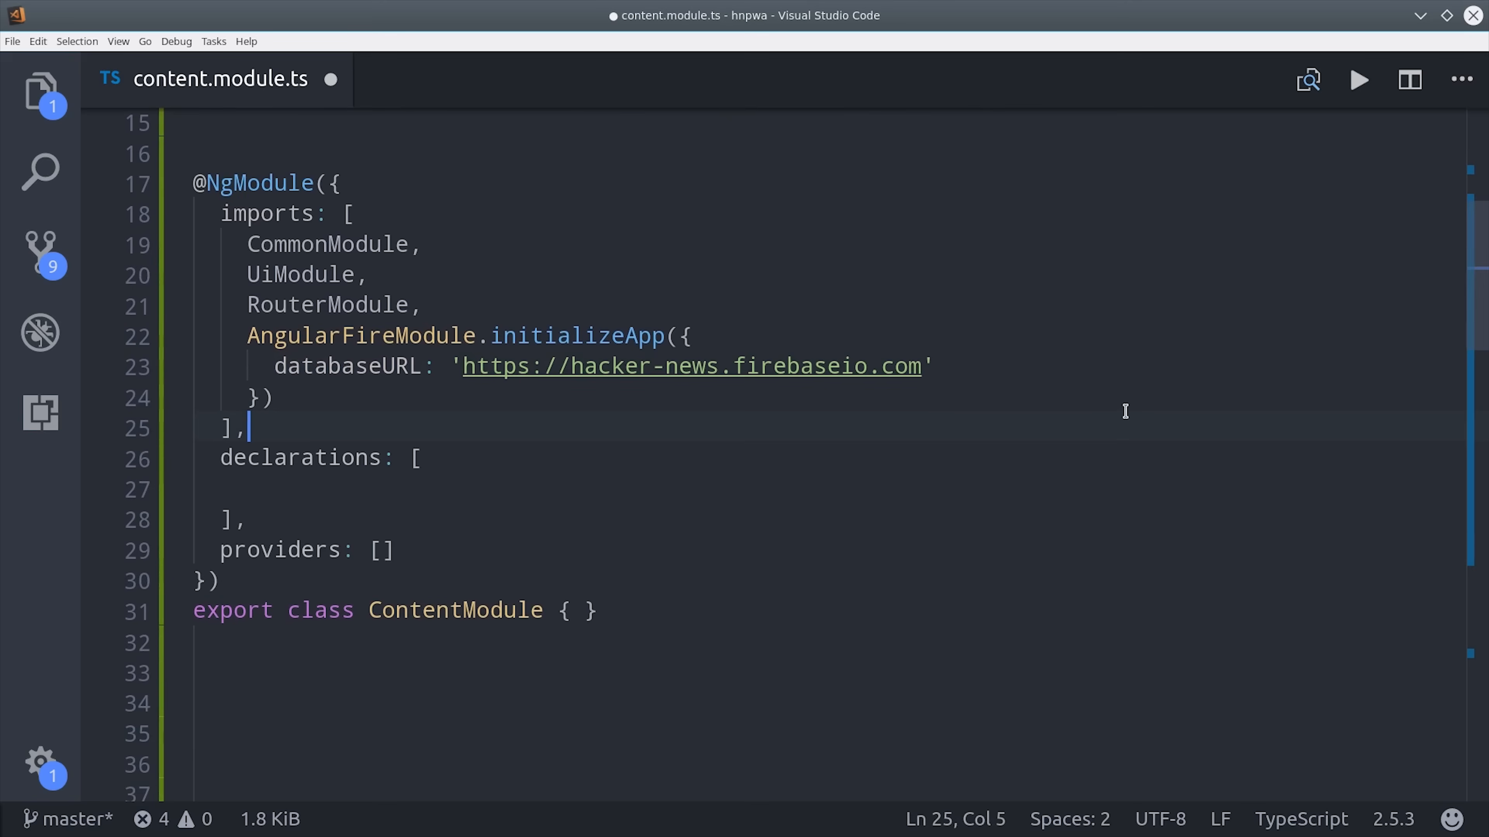
type("AngularFireDatabaseModule")
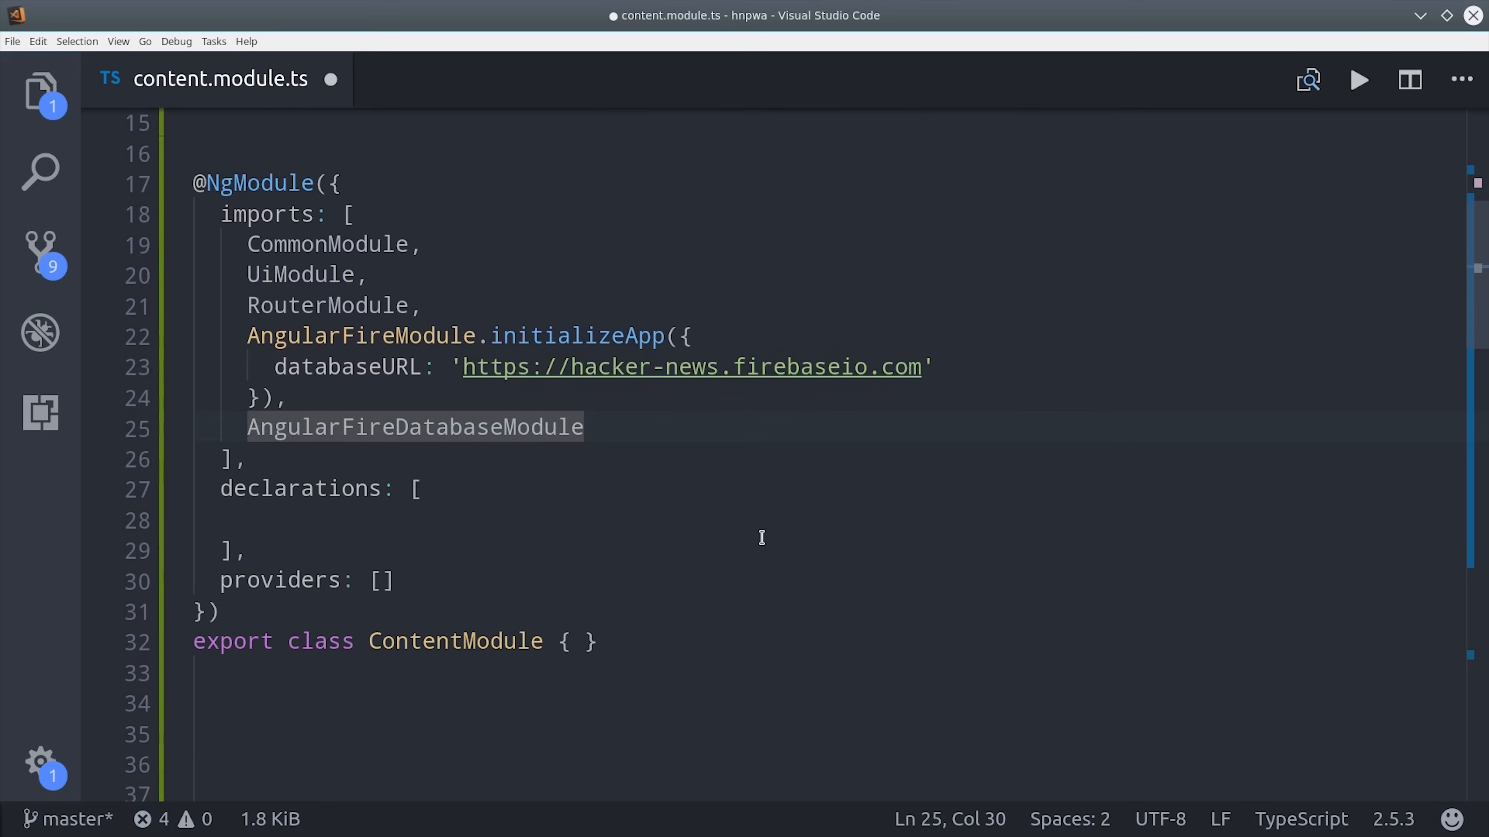